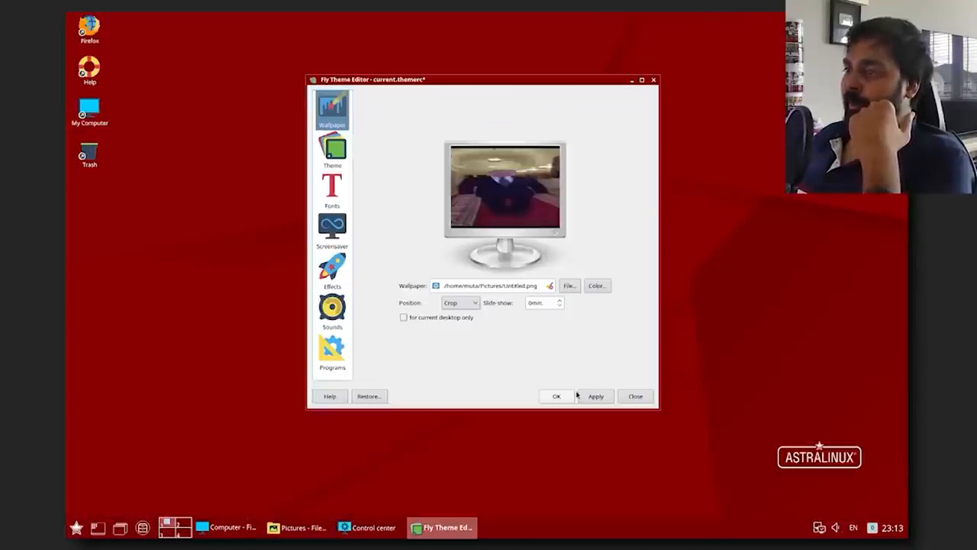
Scroll to the CBL-Mariner page and drag-select its opening description sentence.
click(595, 396)
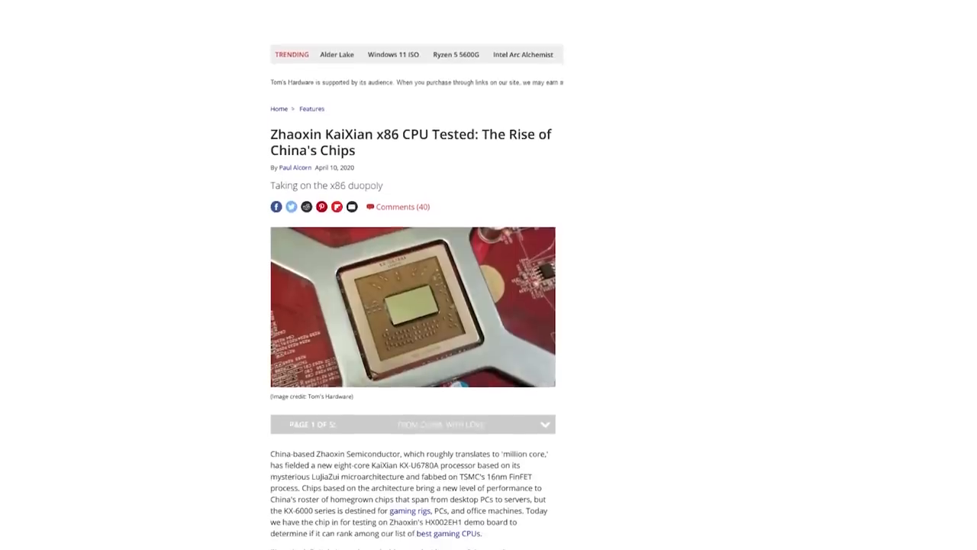
scroll(down, 3)
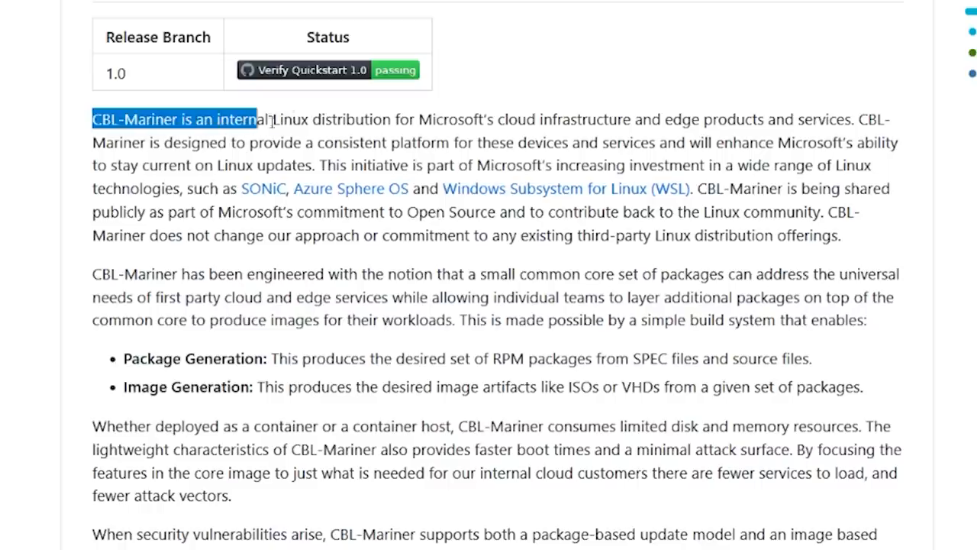
drag(255, 119, 882, 119)
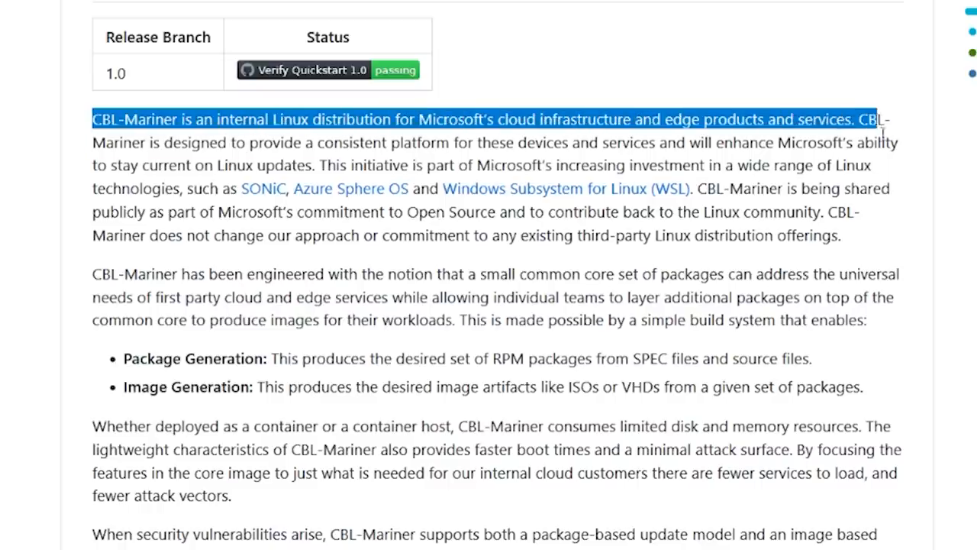
drag(882, 130, 889, 189)
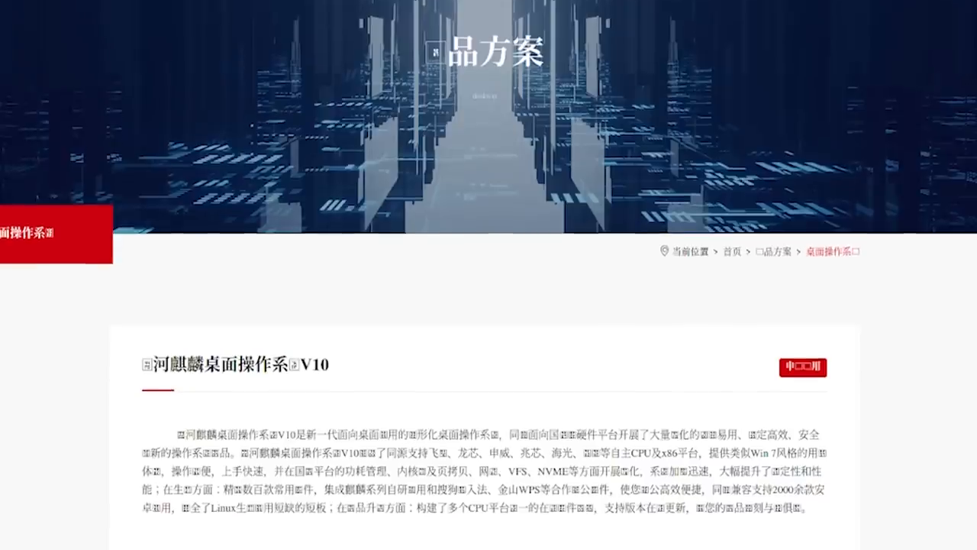
Scroll past the Kylin Desktop OS V10 page and open the Wiggin and Dana DOJ article.
scroll(down, 3)
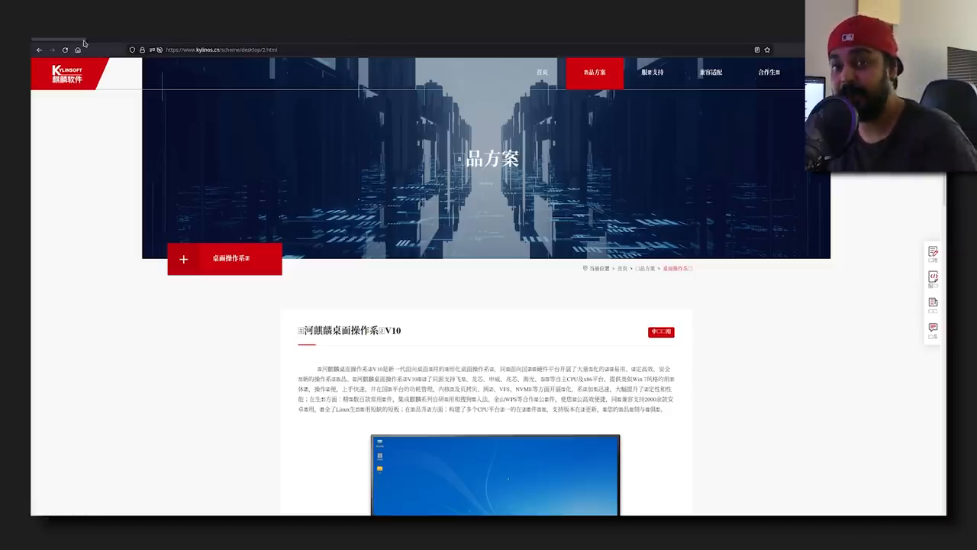
mouse_move(131, 127)
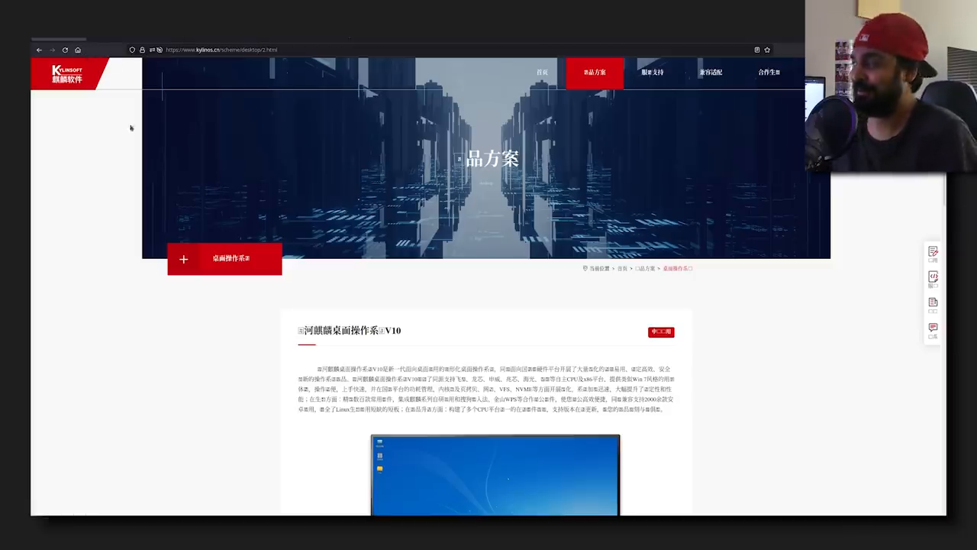
scroll(down, 3)
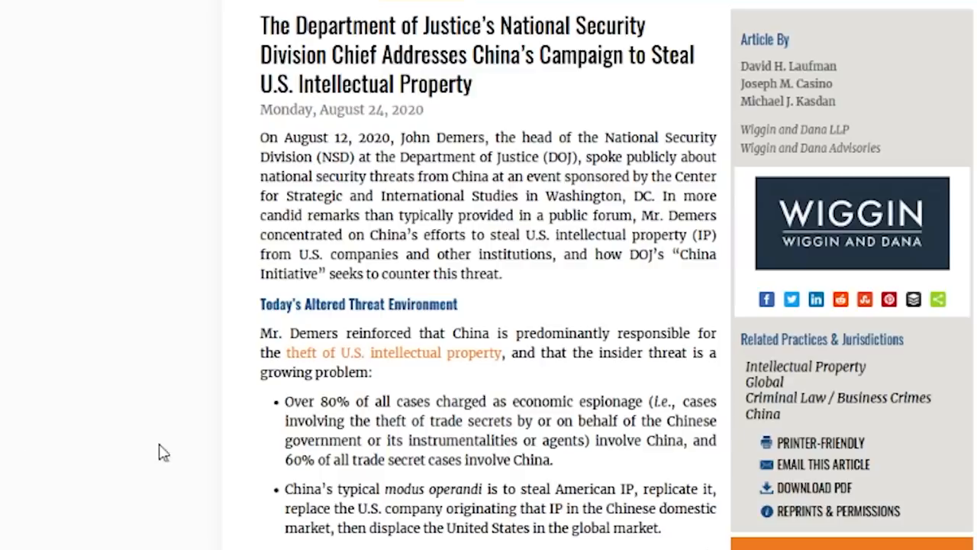
scroll(down, 3)
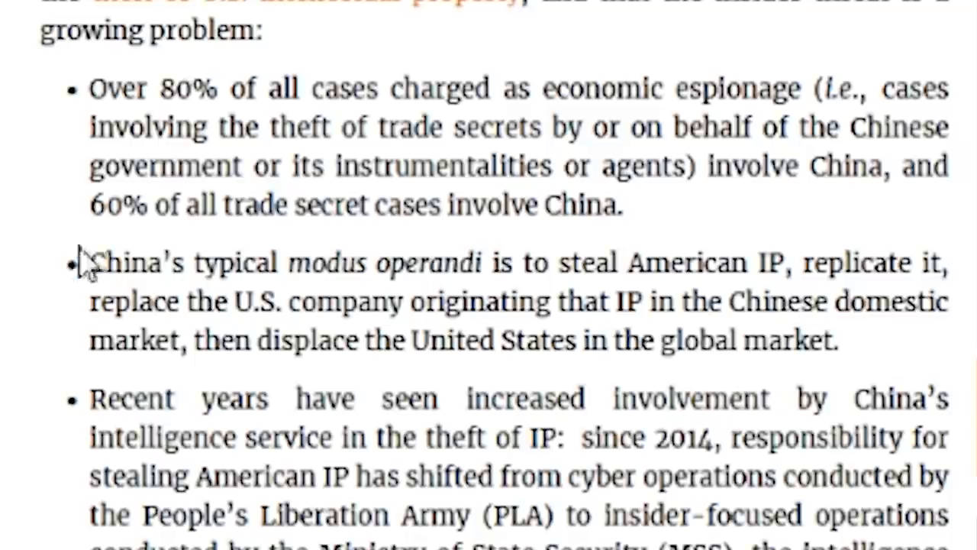
mouse_move(96, 264)
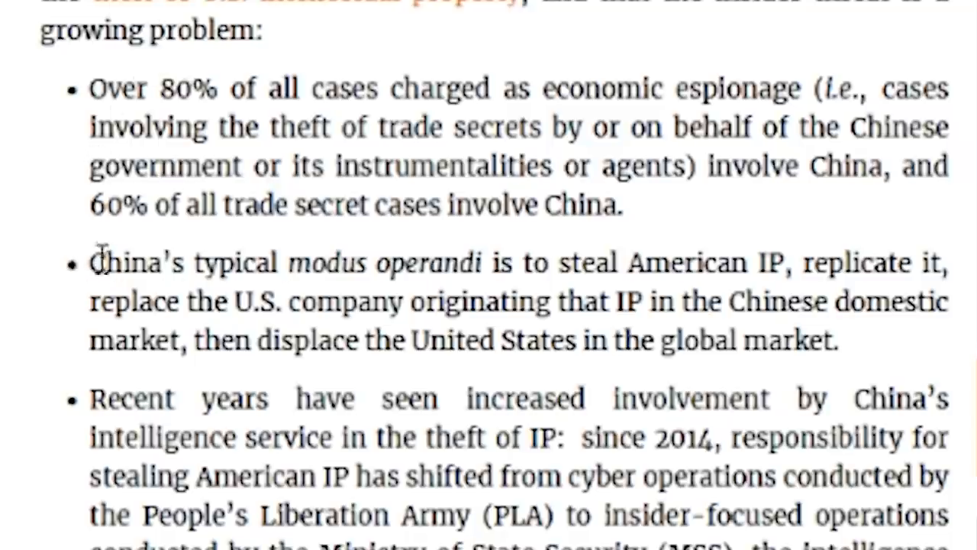
double_click(97, 262)
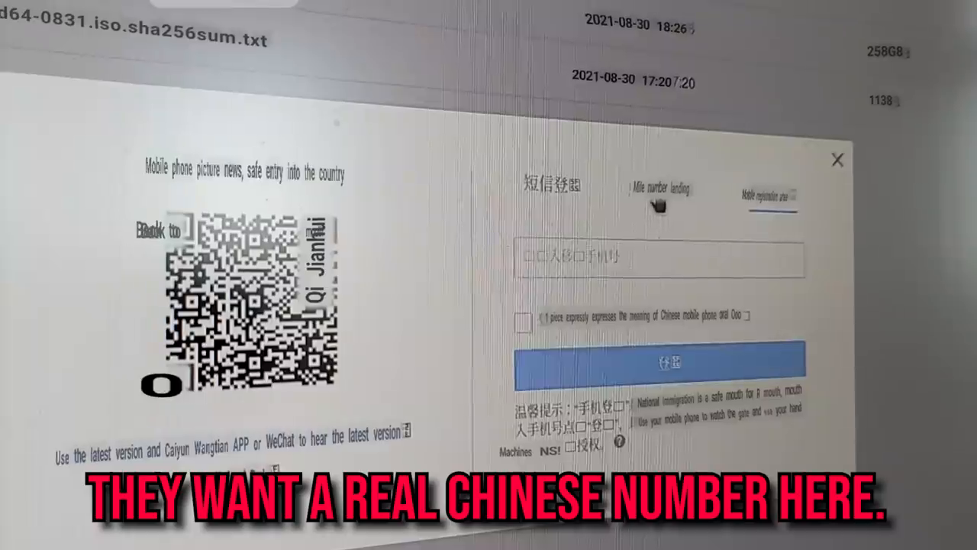
Select user Tom on the NeoKylin login screen to enter the password.
click(668, 160)
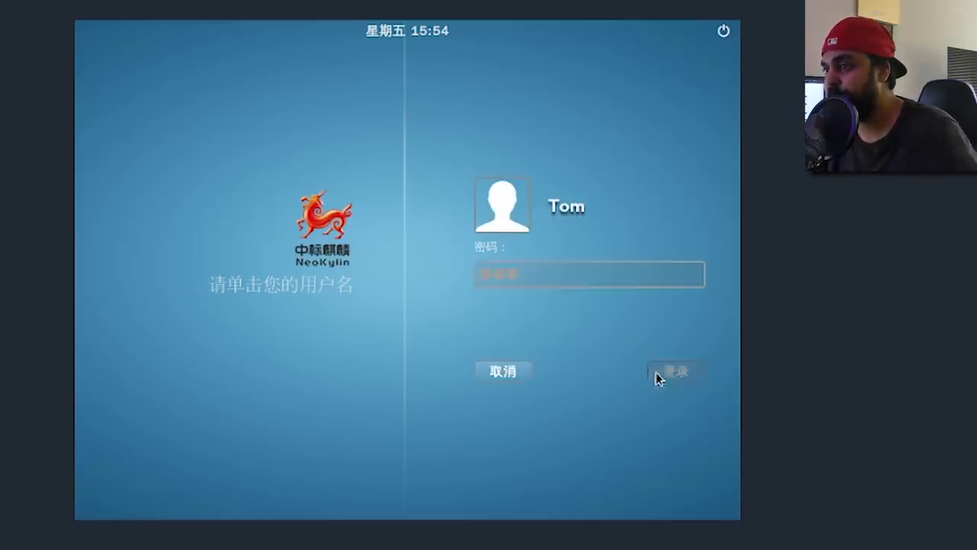
Sign in as Tom to reach the NeoKylin desktop with its office shortcuts.
click(675, 371)
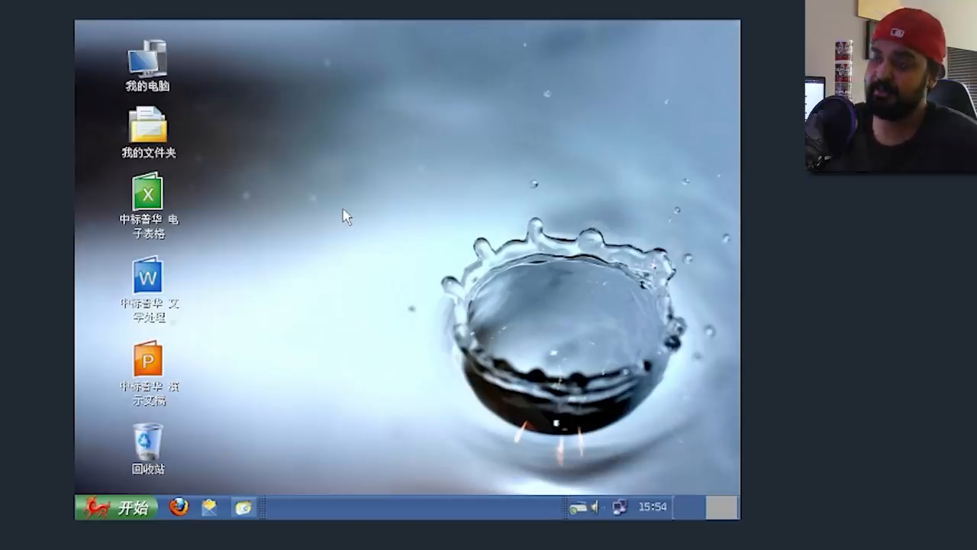
mouse_move(512, 118)
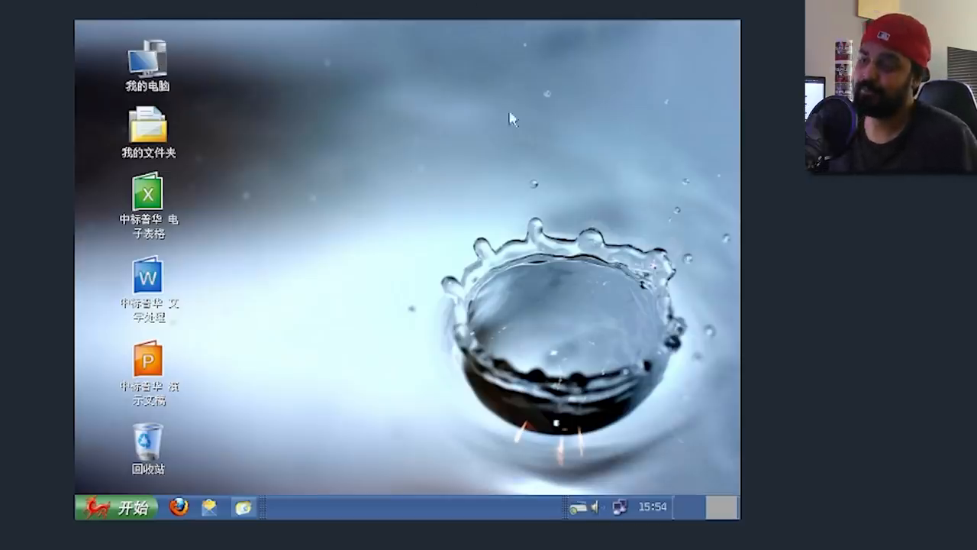
mouse_move(305, 249)
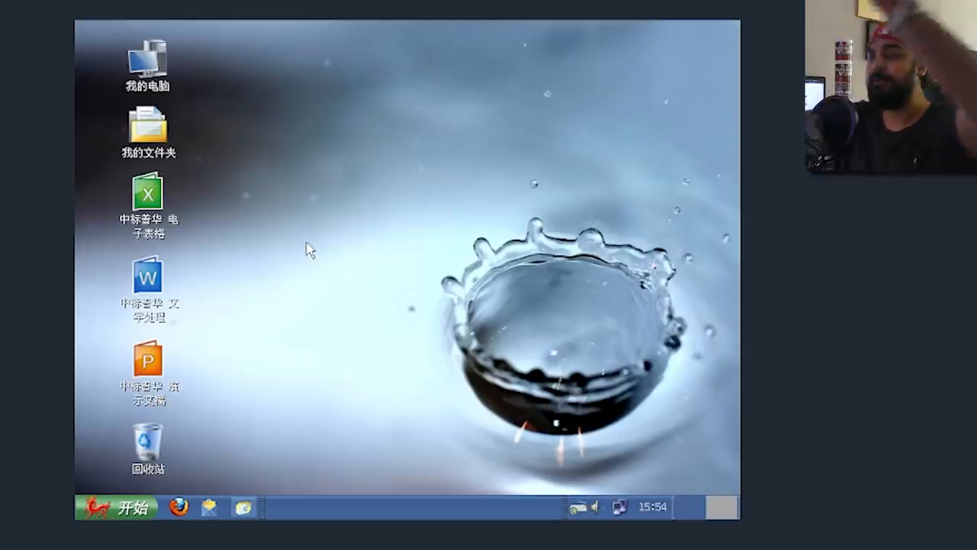
mouse_move(658, 319)
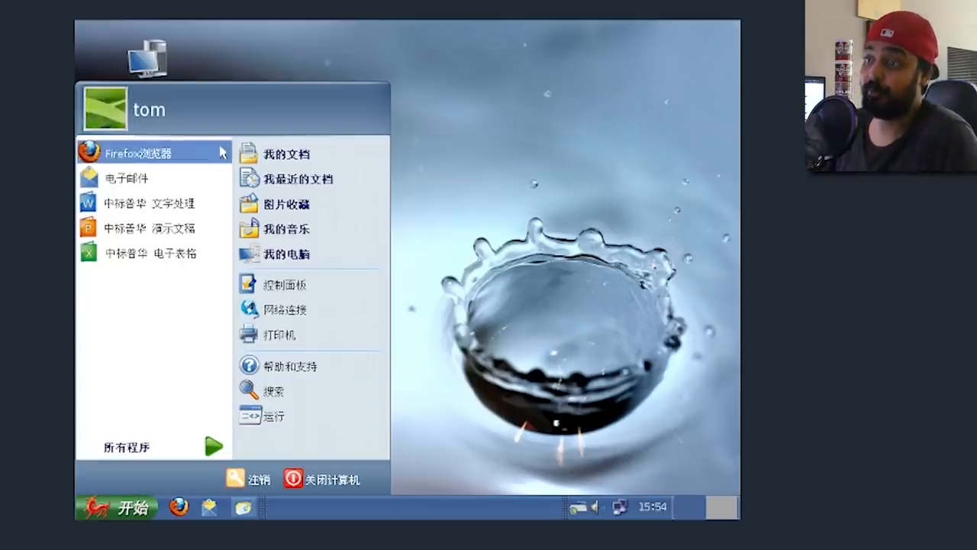
mouse_move(310, 154)
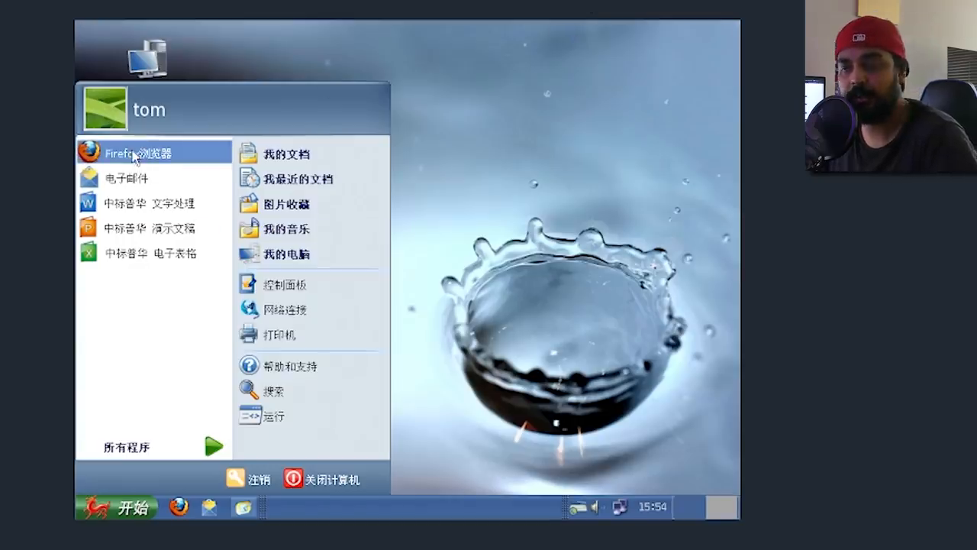
click(142, 152)
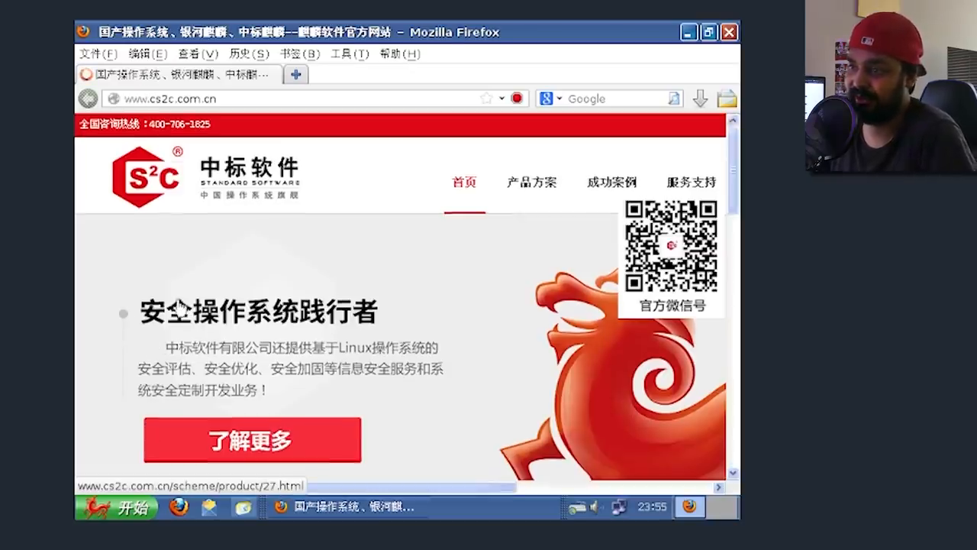
scroll(down, 3)
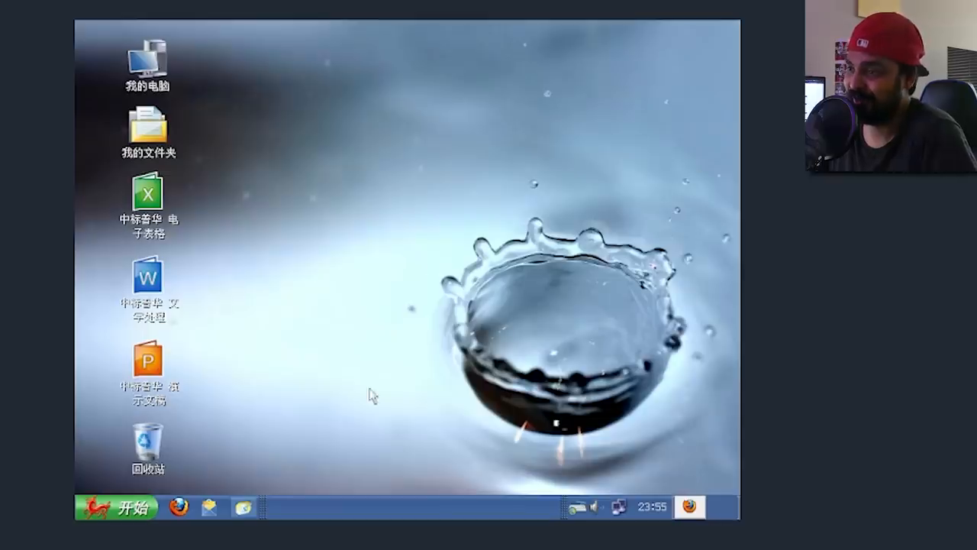
click(210, 507)
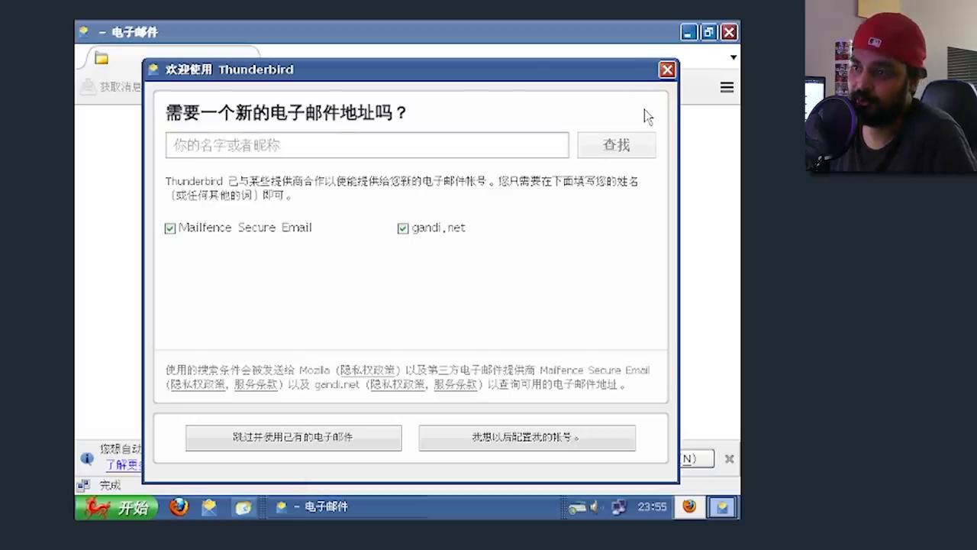
mouse_move(601, 78)
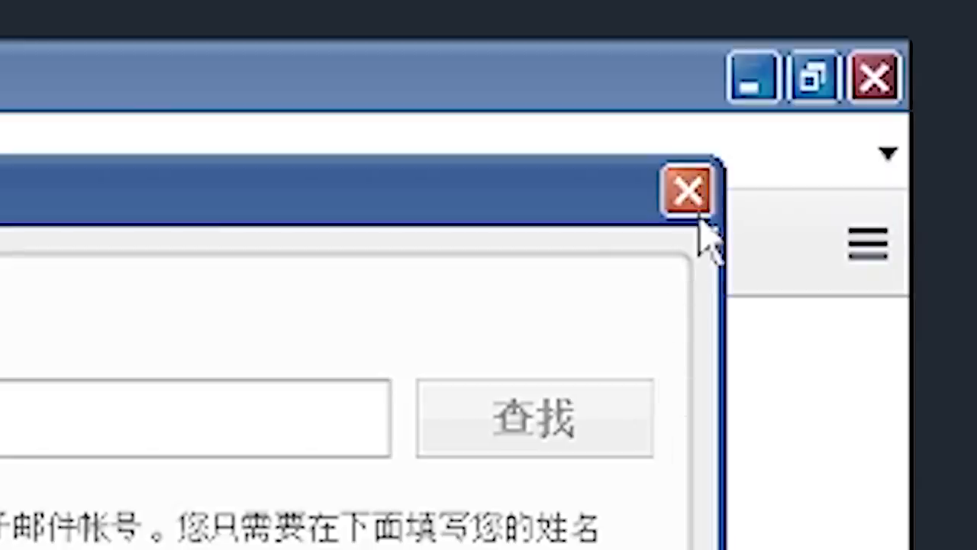
mouse_move(691, 241)
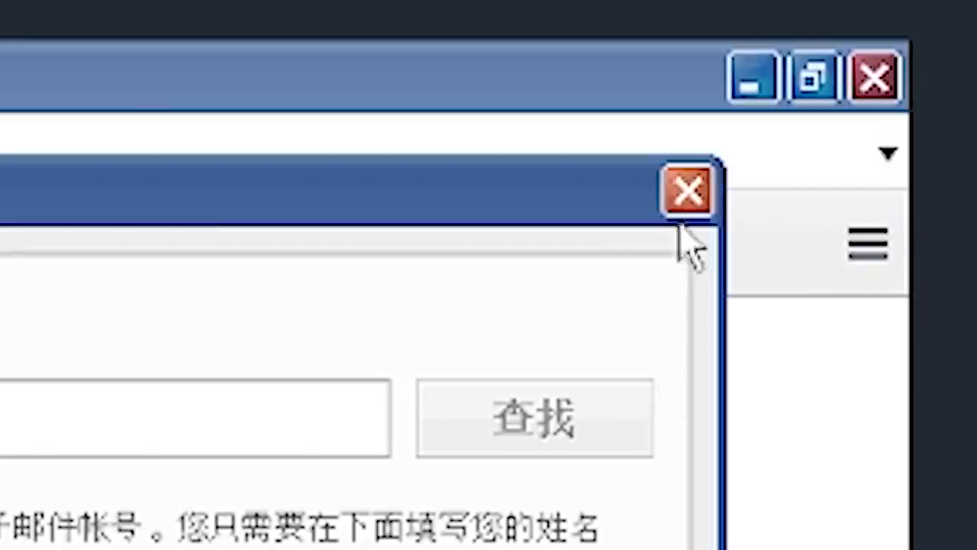
mouse_move(657, 282)
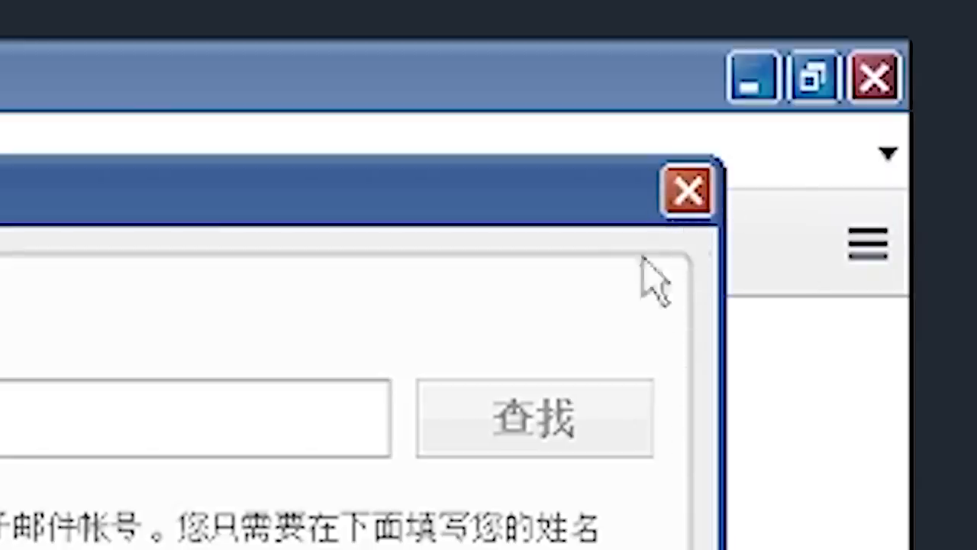
click(686, 190)
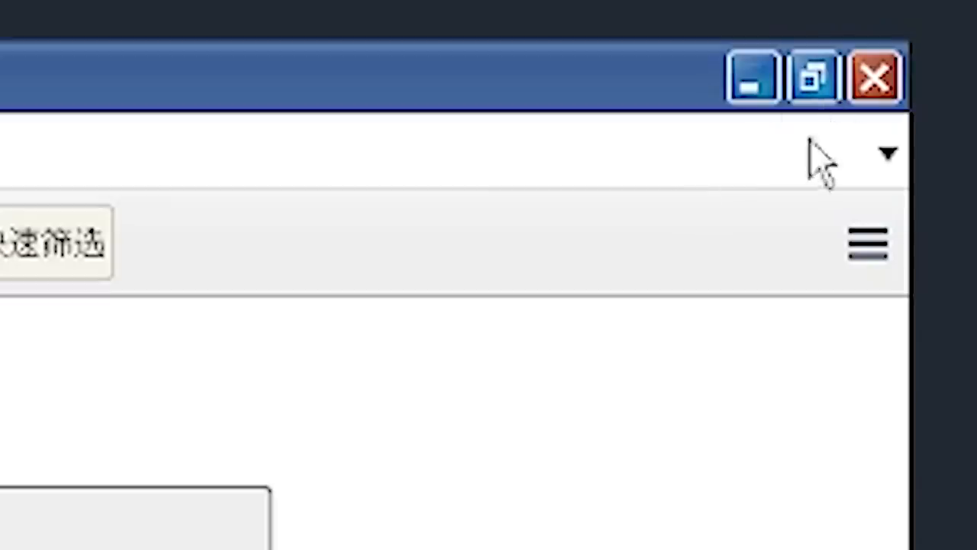
click(875, 77)
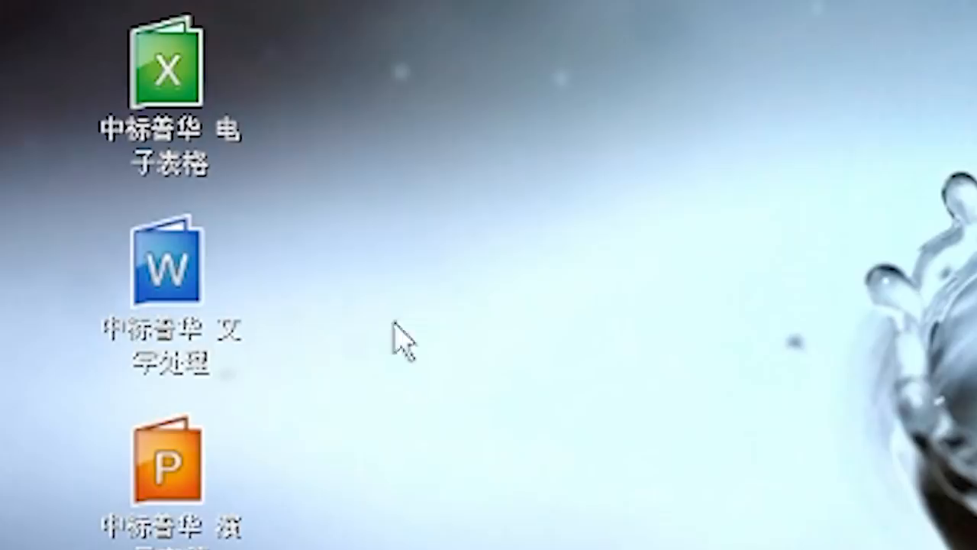
mouse_move(309, 267)
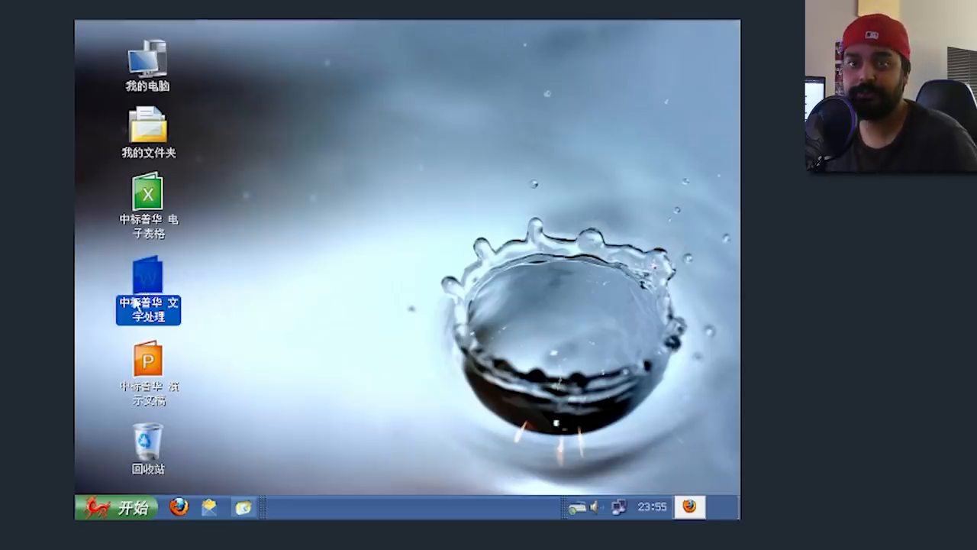
Launch the Zhongbiao Puhua word processor, then open My Computer from the desktop.
double_click(148, 304)
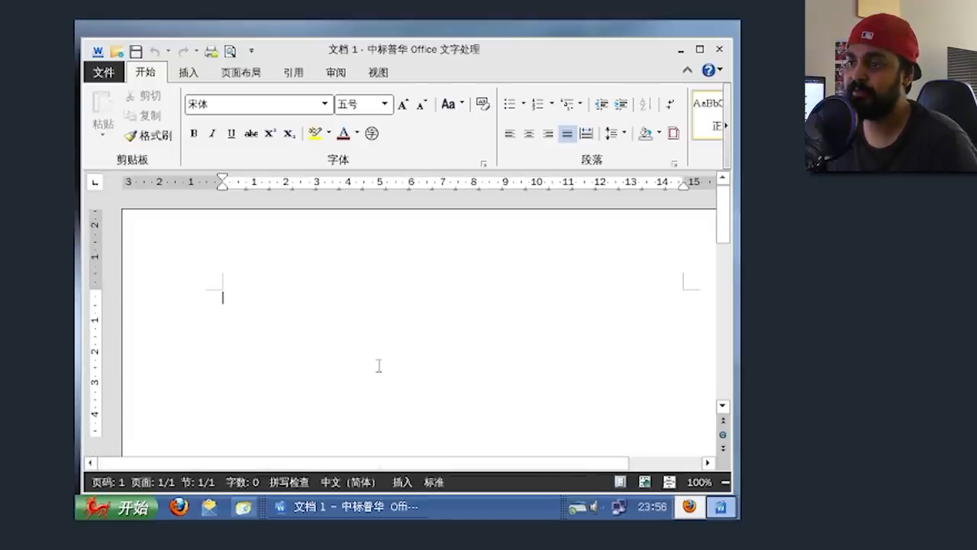
mouse_move(259, 358)
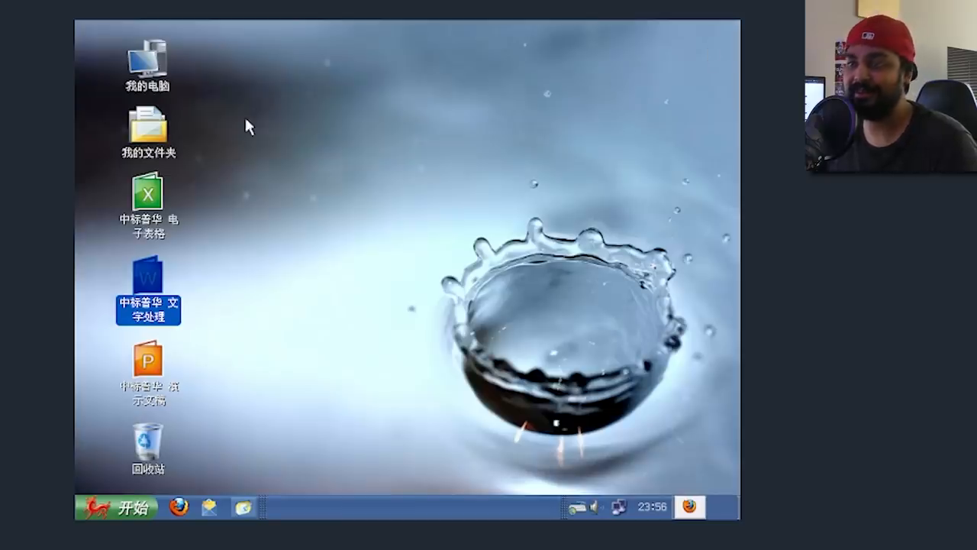
click(148, 61)
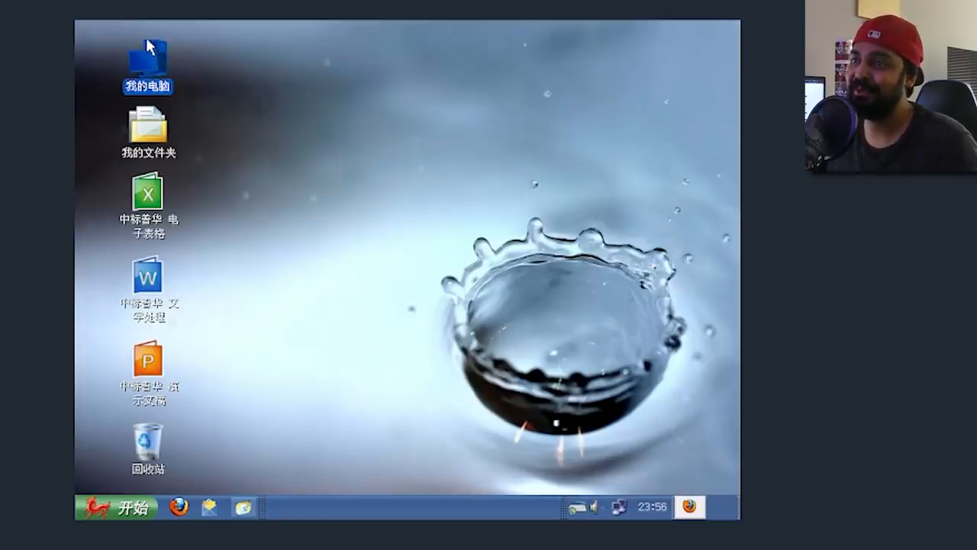
double_click(146, 60)
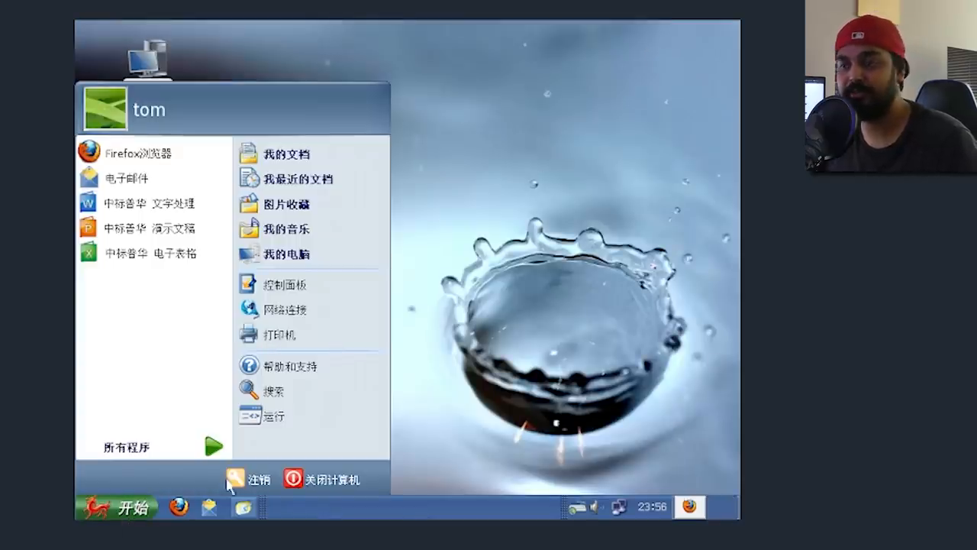
mouse_move(122, 447)
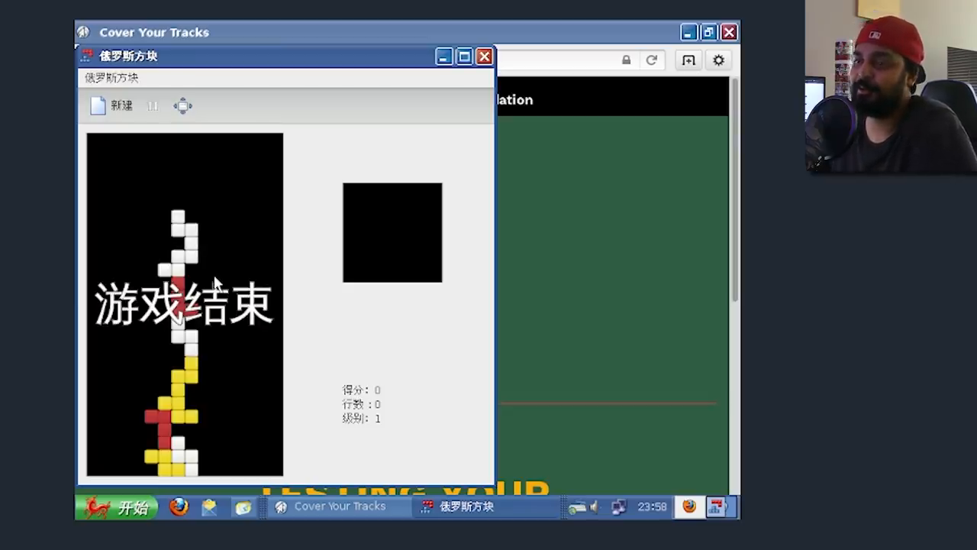
Close the Tetris window after the game ends with a zero score.
click(484, 56)
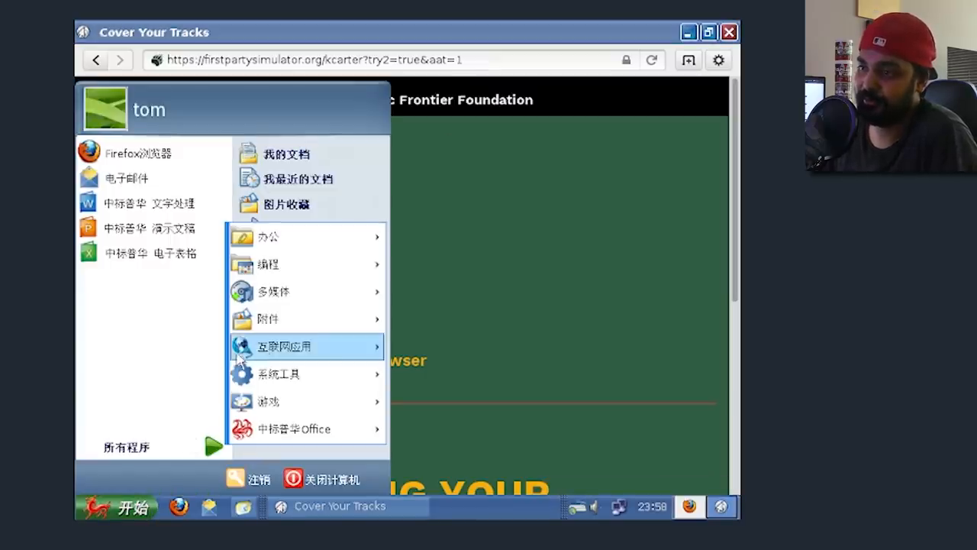
mouse_move(268, 318)
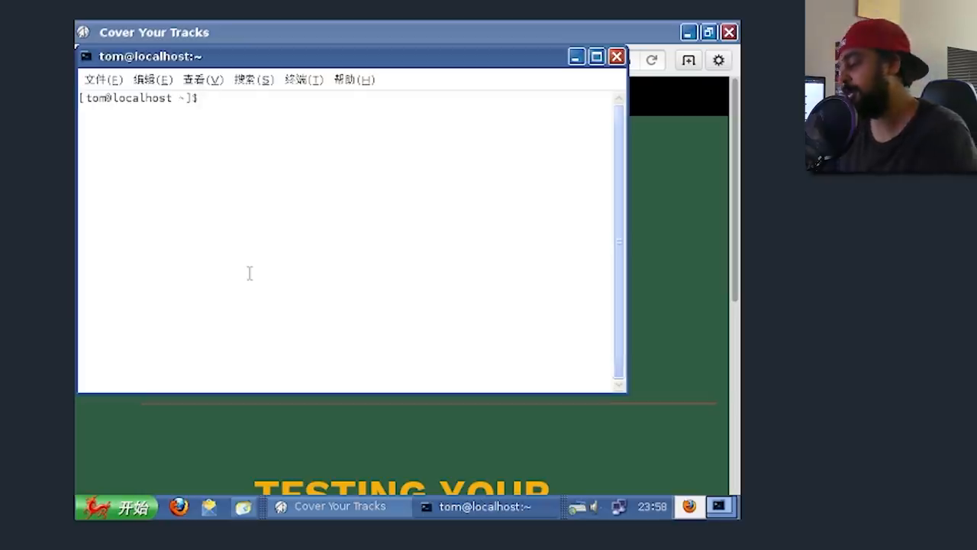
Enter the partial command 'uname -' in the tom@localhost terminal.
text(uname -)
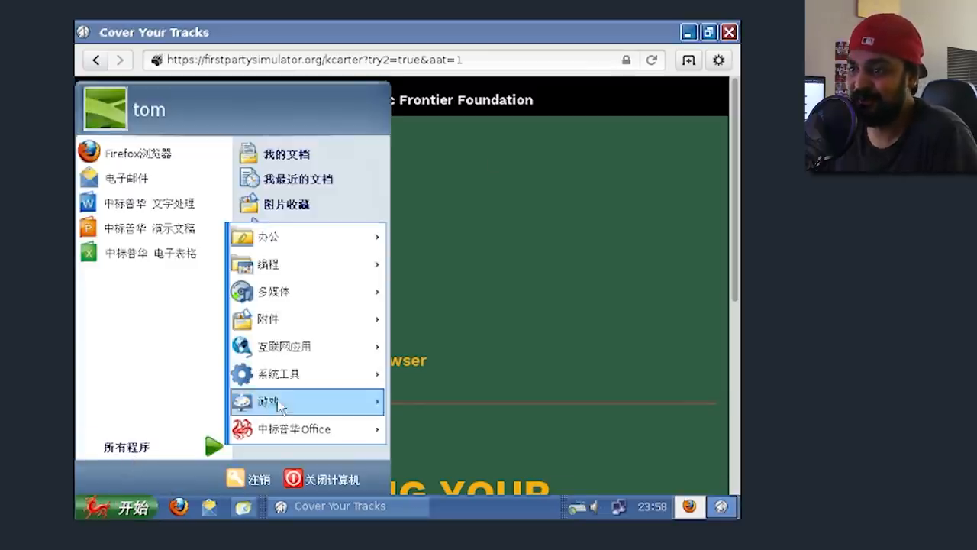
mouse_move(306, 292)
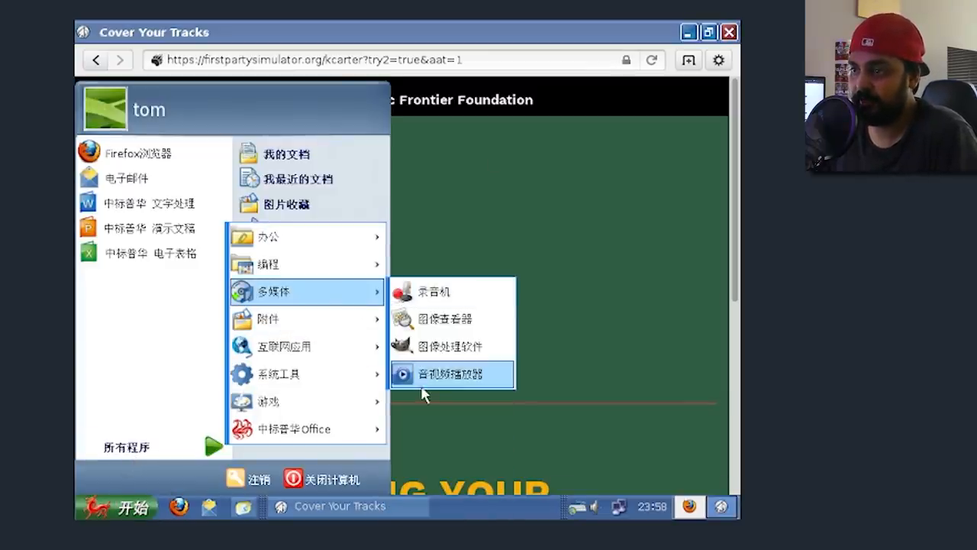
mouse_move(434, 292)
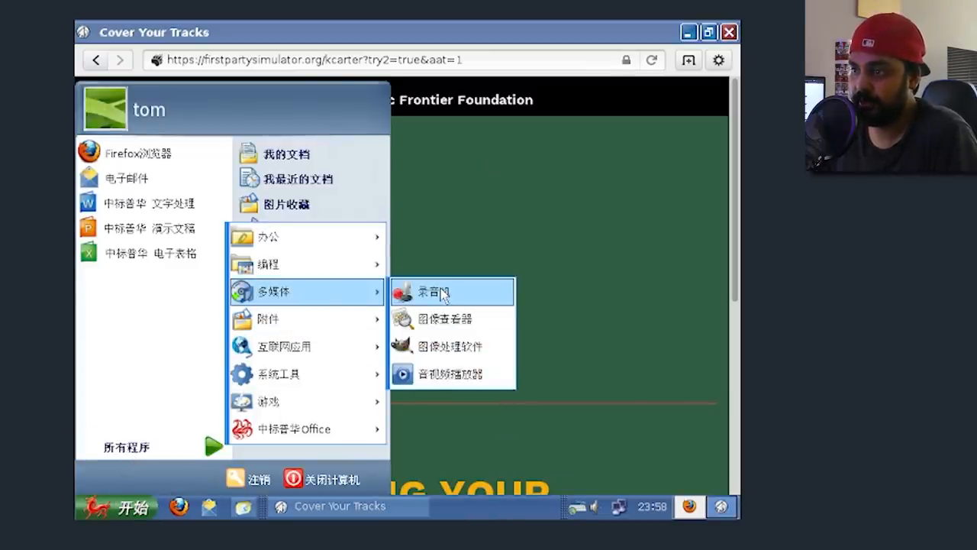
Launch Sound Recorder, start a recording, then bring up the paint program's blank image.
click(439, 293)
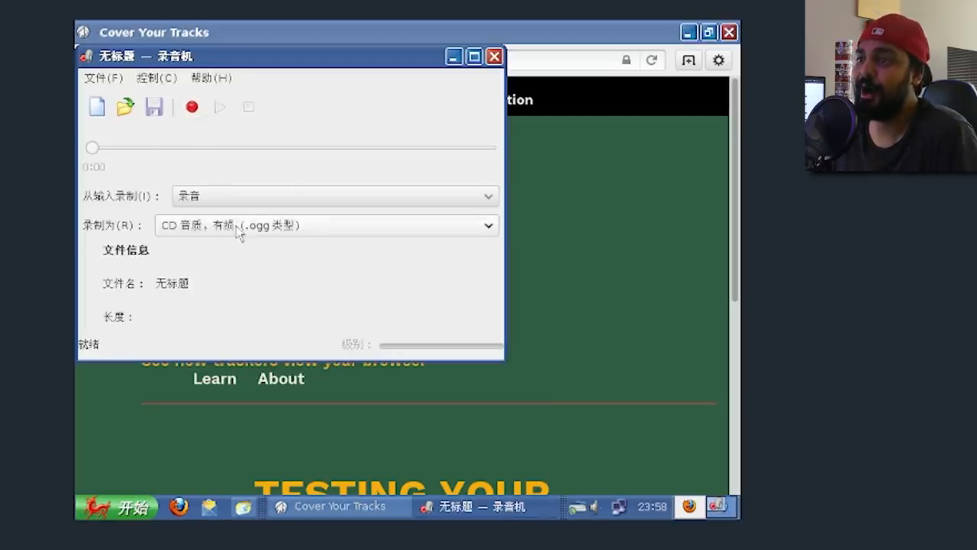
click(191, 107)
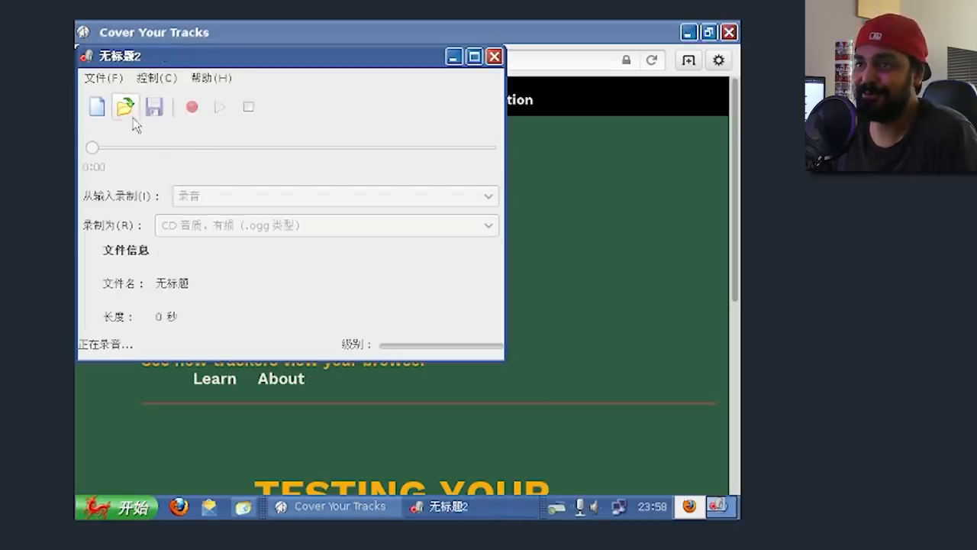
click(116, 507)
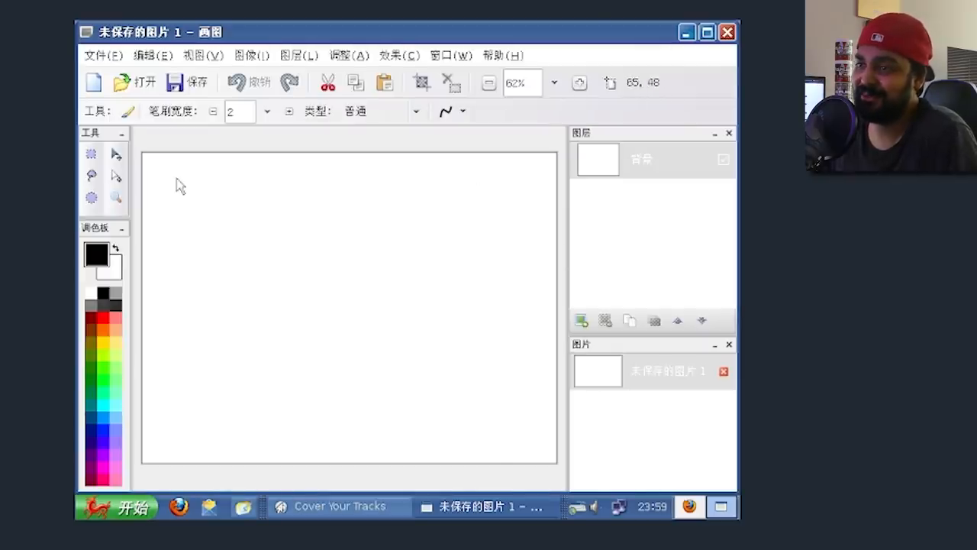
Draw two freehand curved lines across the blank paint canvas.
drag(178, 178, 268, 305)
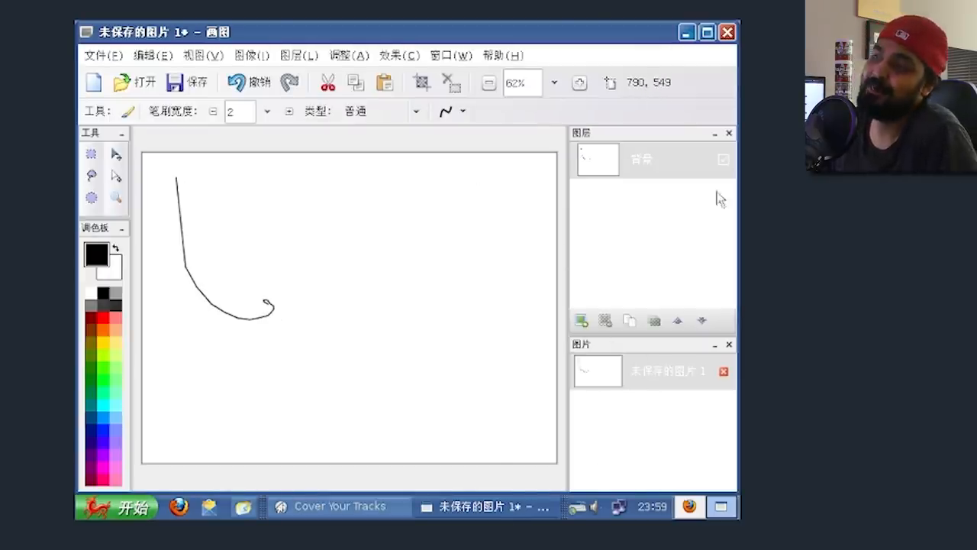
drag(288, 258, 393, 424)
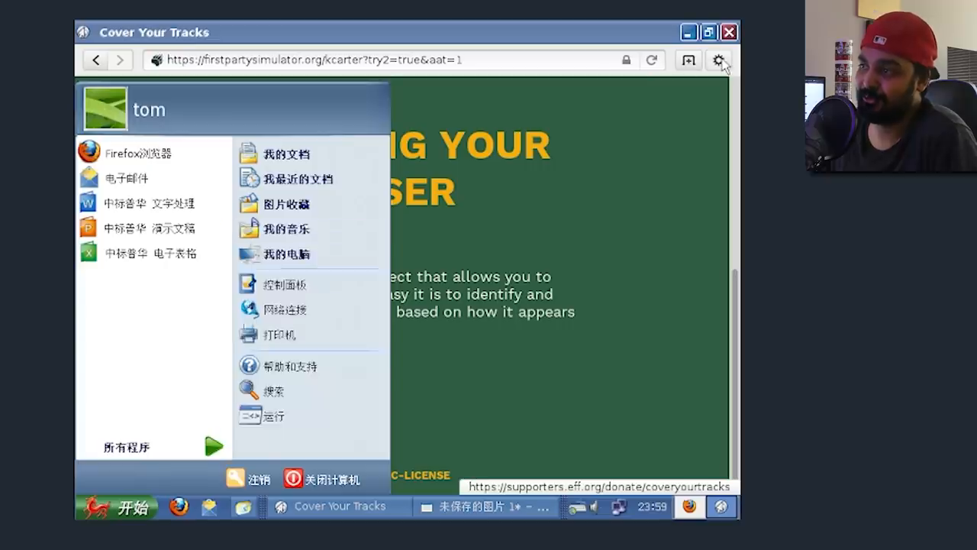
Open GNOME Web's About dialog showing version 3.8.2, then dismiss it.
click(717, 60)
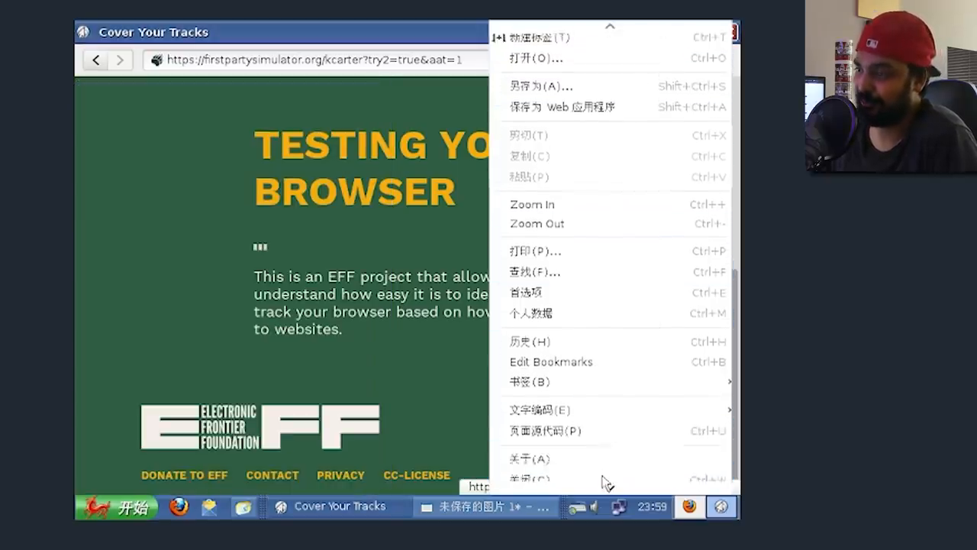
click(530, 459)
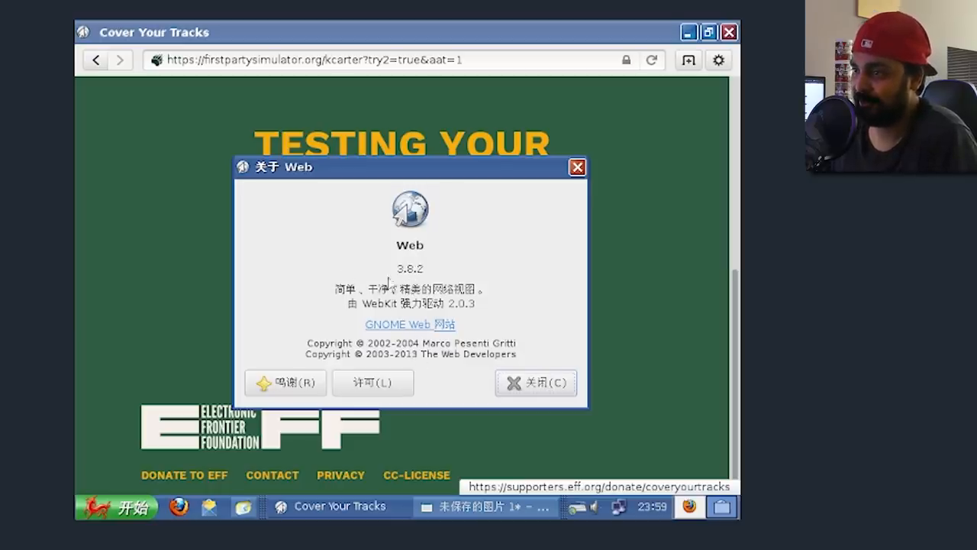
click(577, 166)
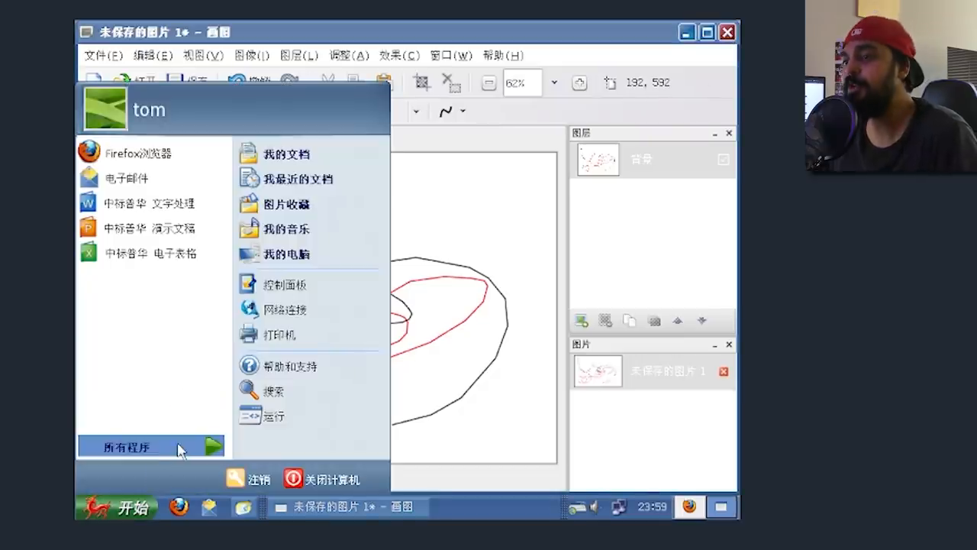
Open Security Guard from All Programs and start a NeoKylin security cloud scan.
click(127, 446)
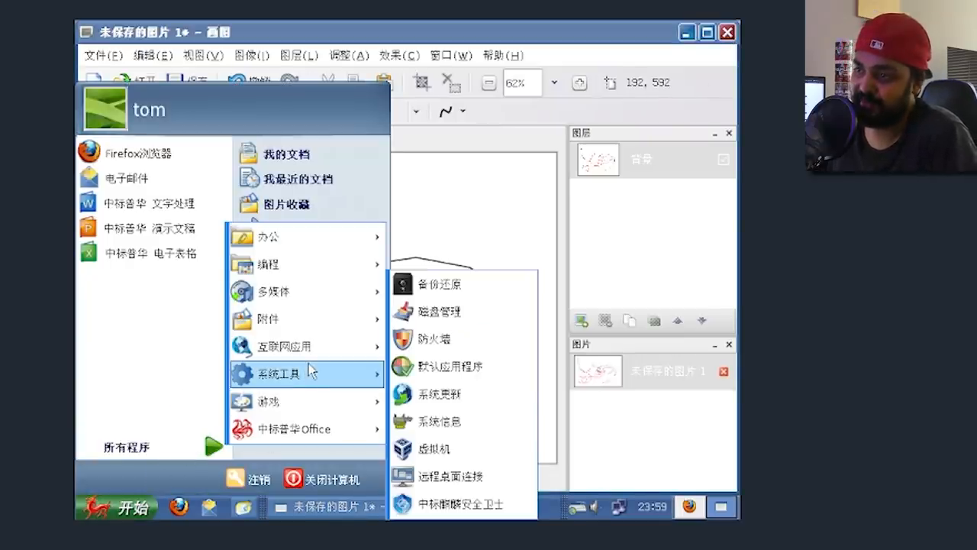
mouse_move(431, 339)
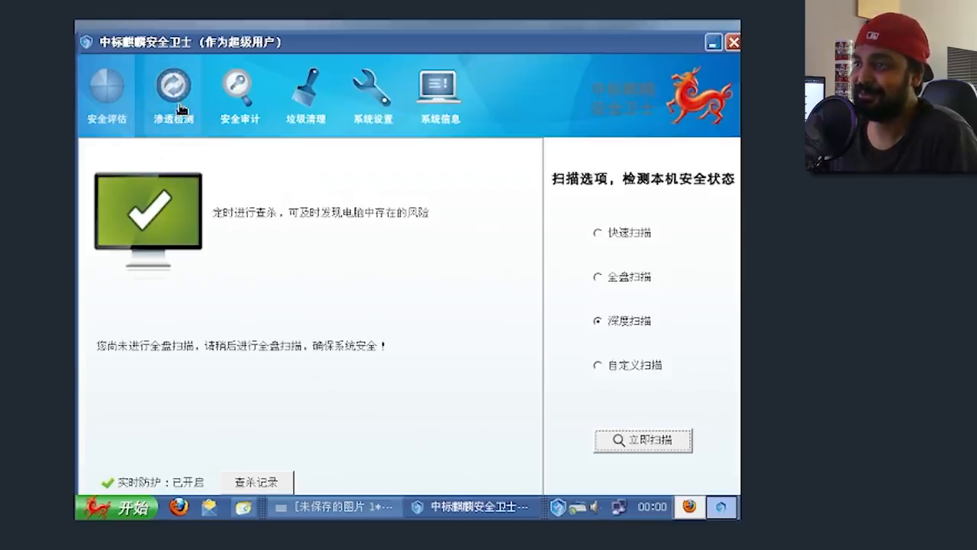
click(642, 439)
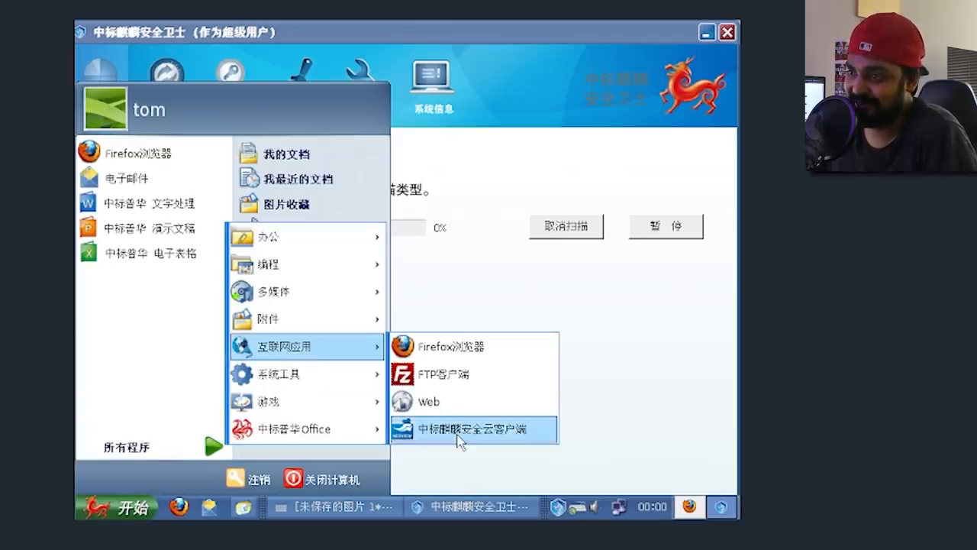
click(474, 429)
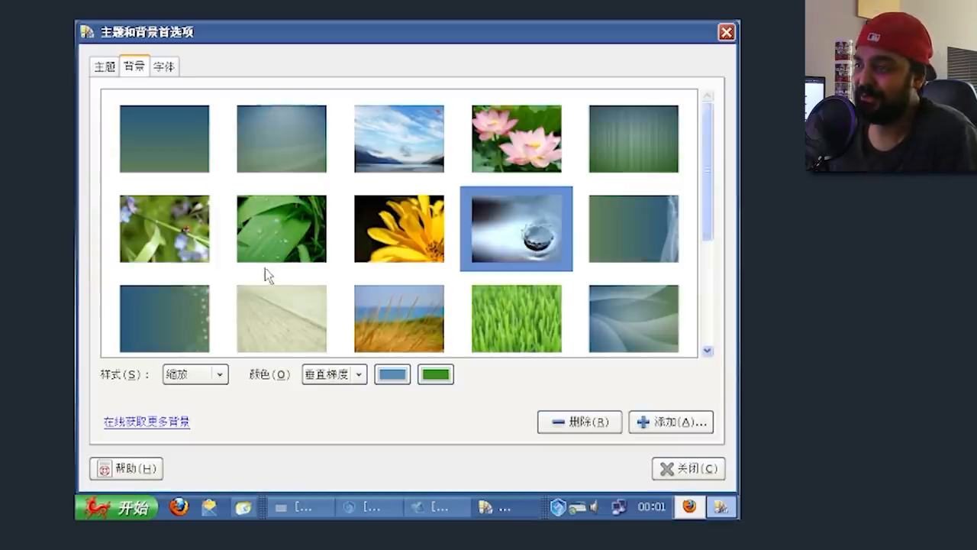
Pick the nebula space wallpaper from the Background thumbnails and close the preferences.
scroll(down, 3)
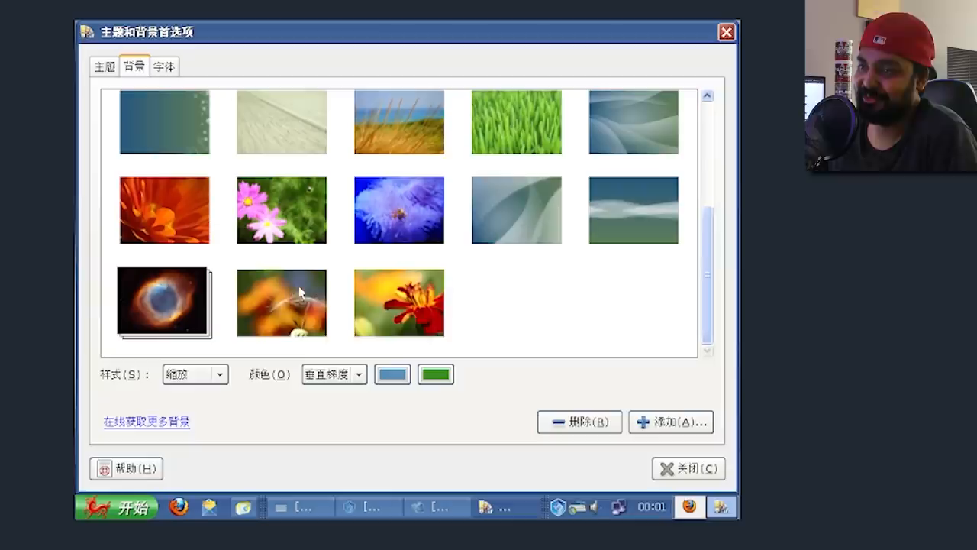
click(163, 302)
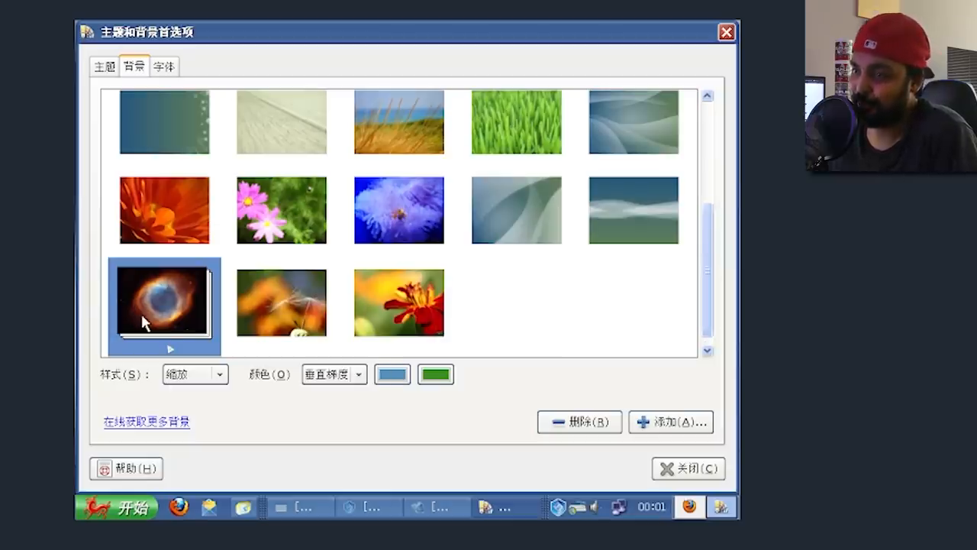
click(686, 468)
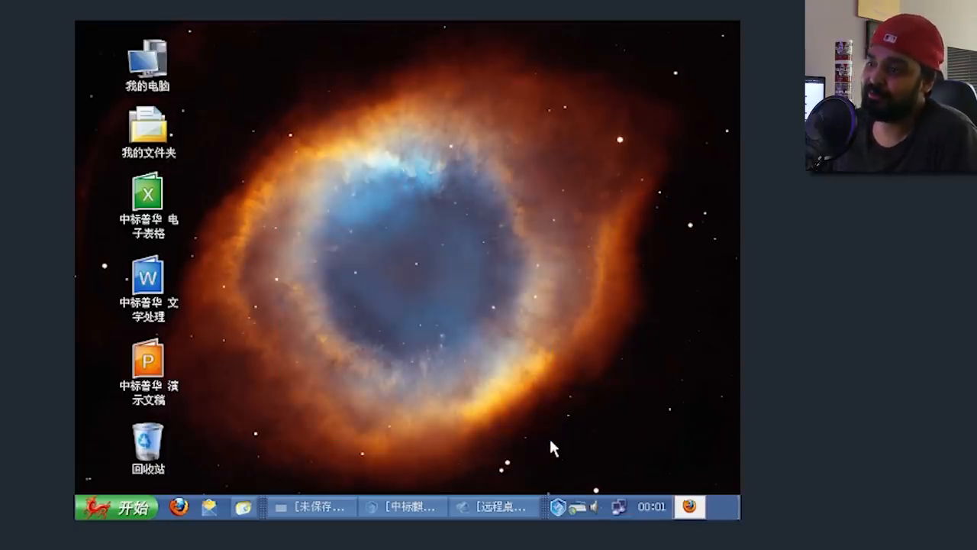
mouse_move(552, 461)
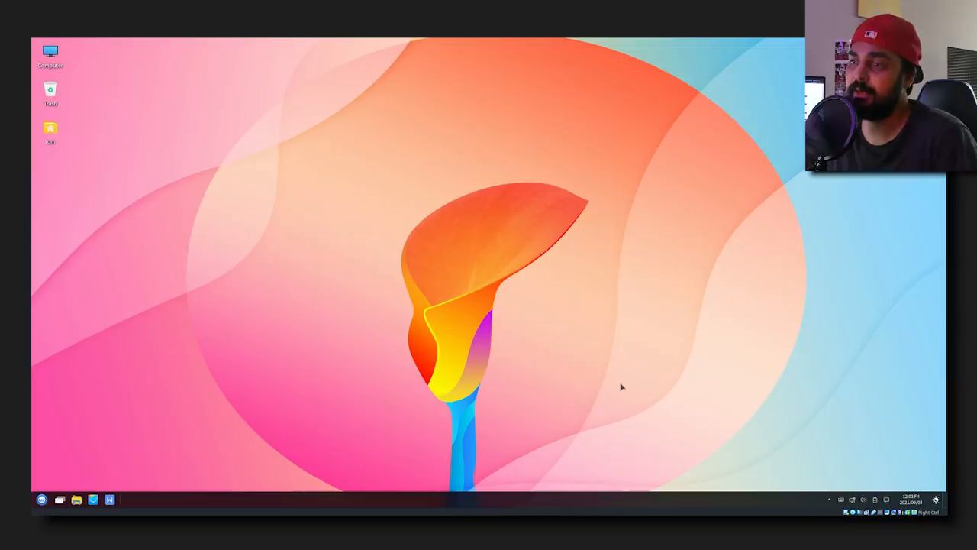
Open and close the taskbar file manager, then show the application menu.
click(75, 499)
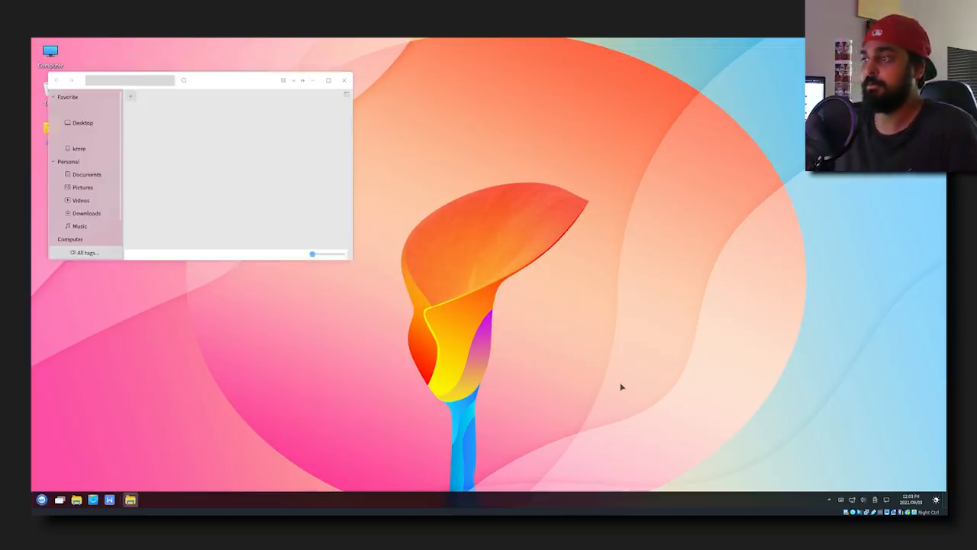
click(344, 80)
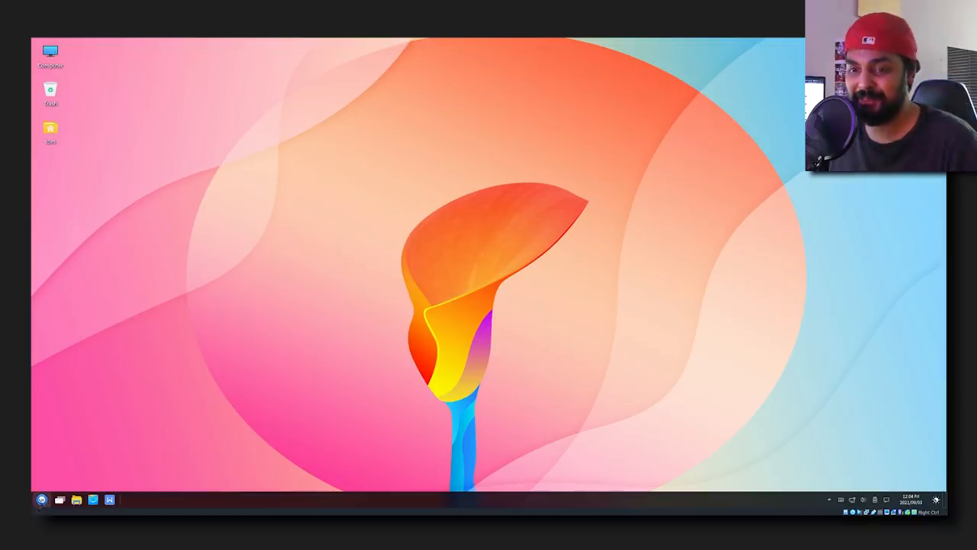
click(42, 499)
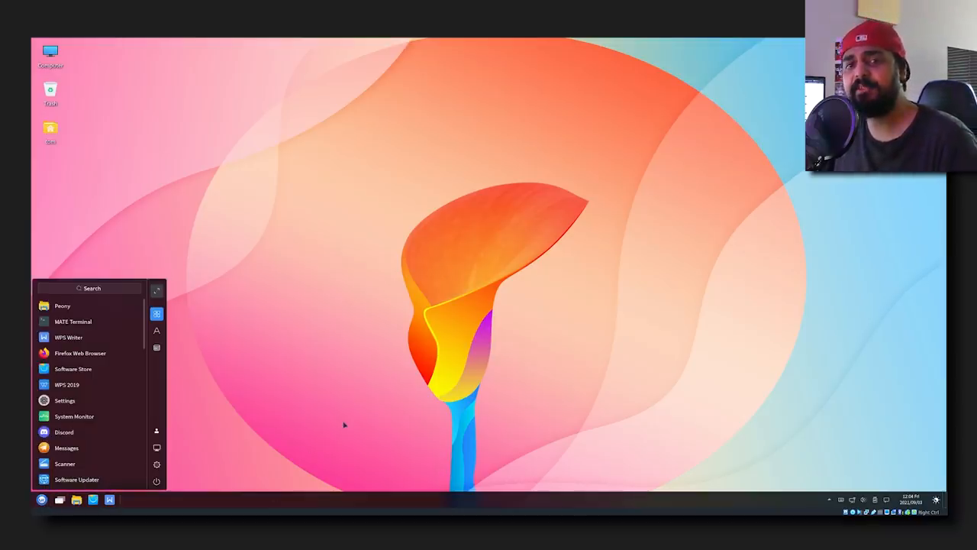
mouse_move(313, 416)
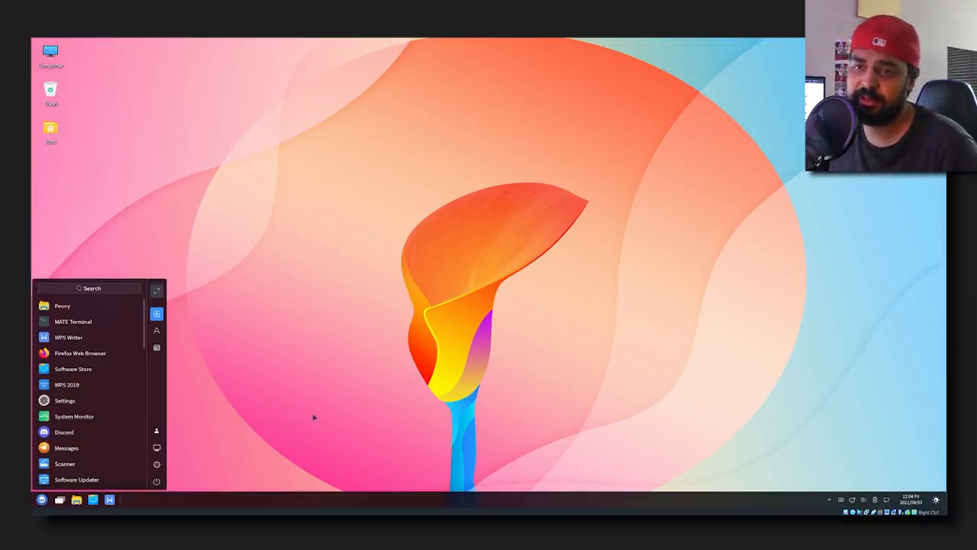
mouse_move(109, 368)
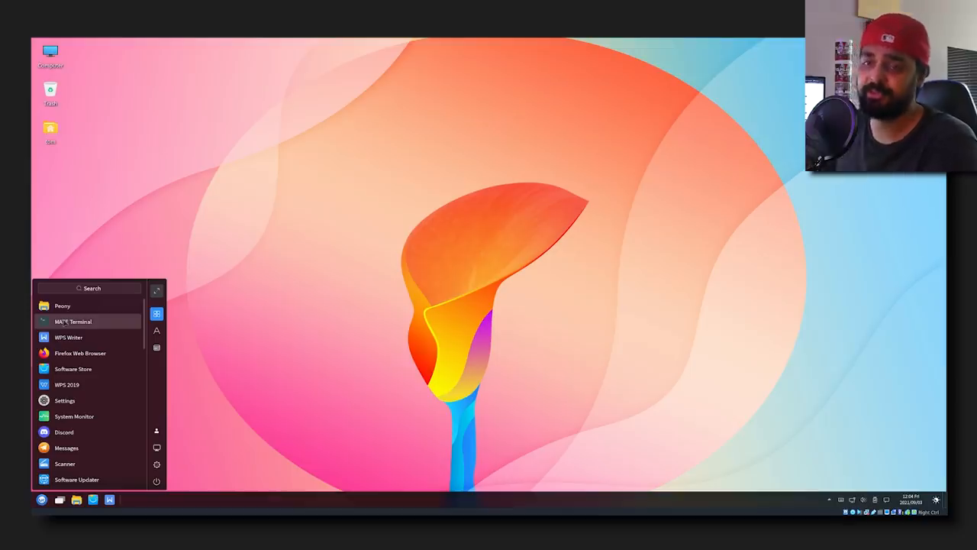
Run uname -a in MATE Terminal, showing kernel 5.10.0-1029-oem, then close it.
click(74, 320)
text(uname -a)
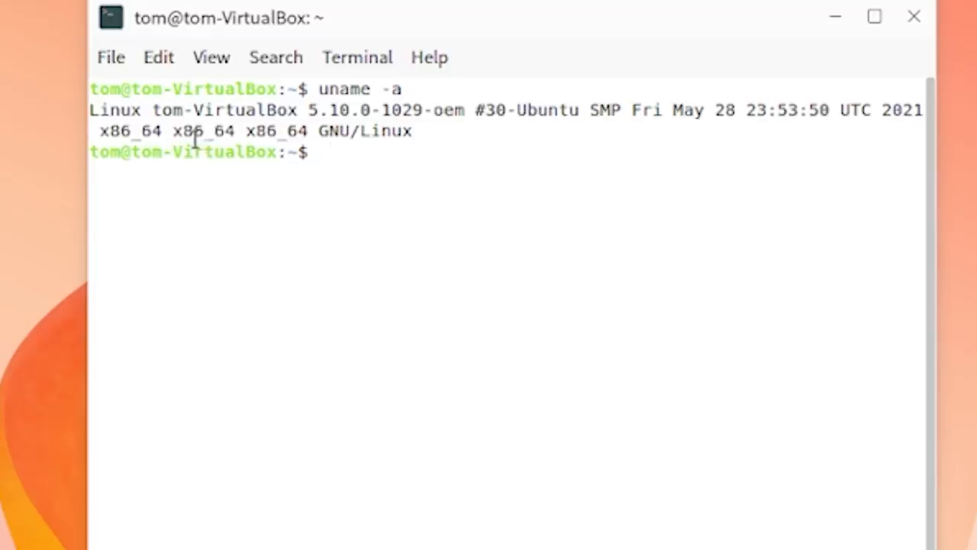
mouse_move(268, 199)
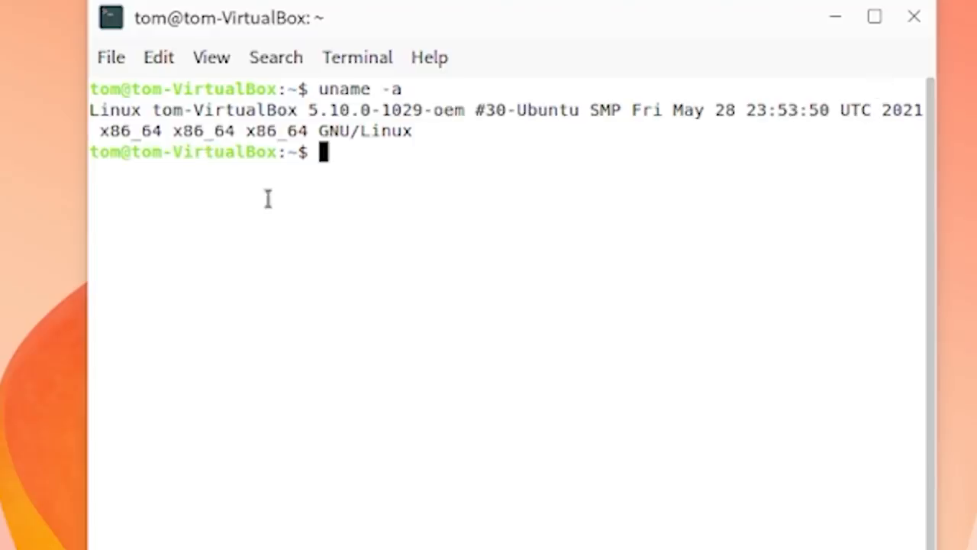
mouse_move(301, 119)
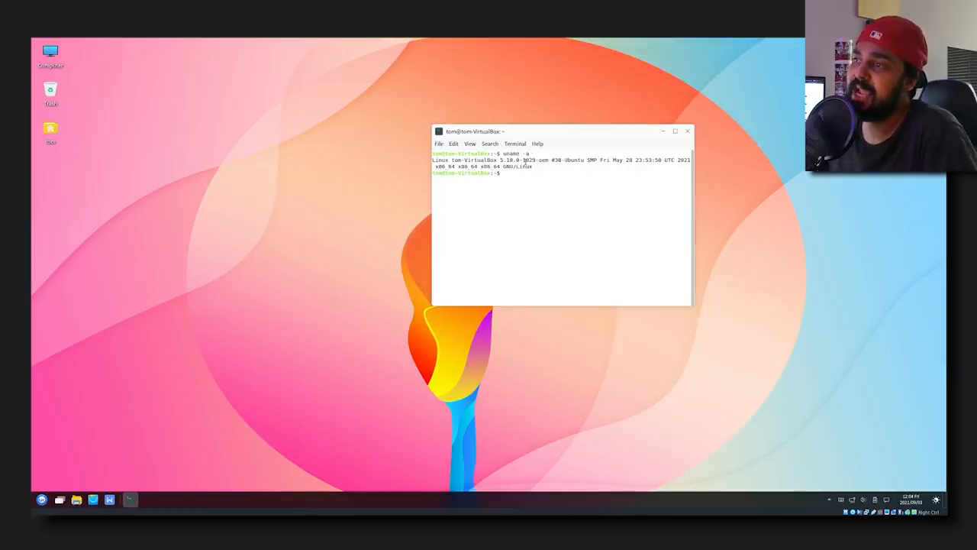
click(687, 130)
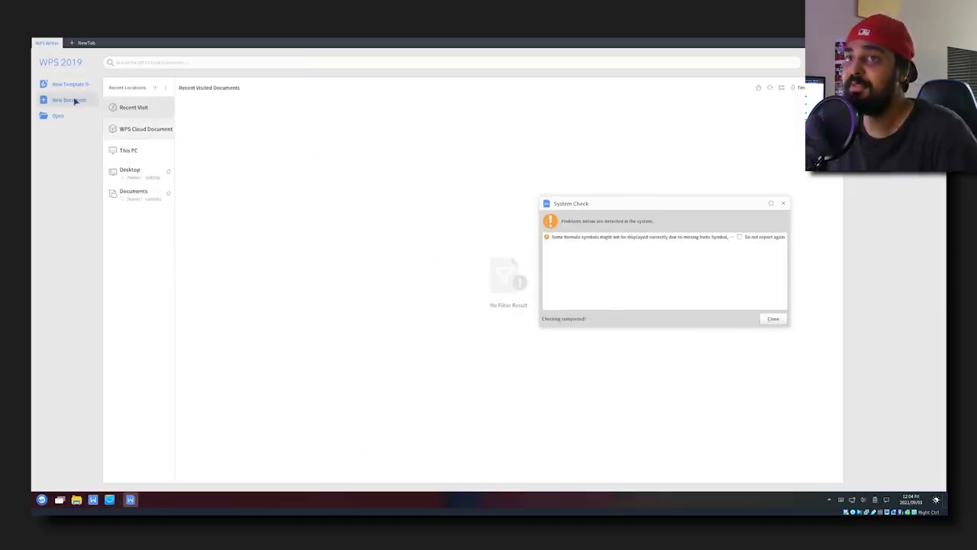
Create a blank WPS document, close the System Check warning, and open the menu.
click(70, 100)
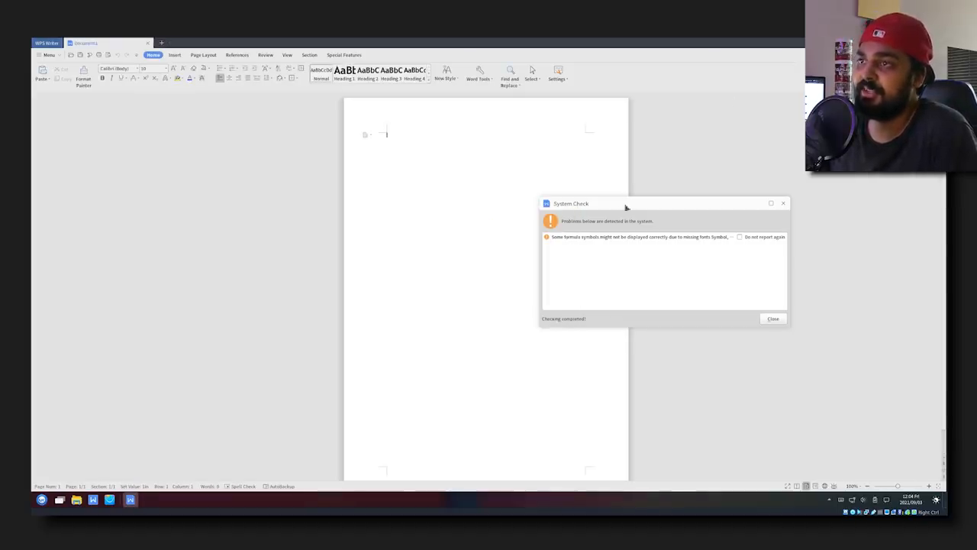
click(773, 318)
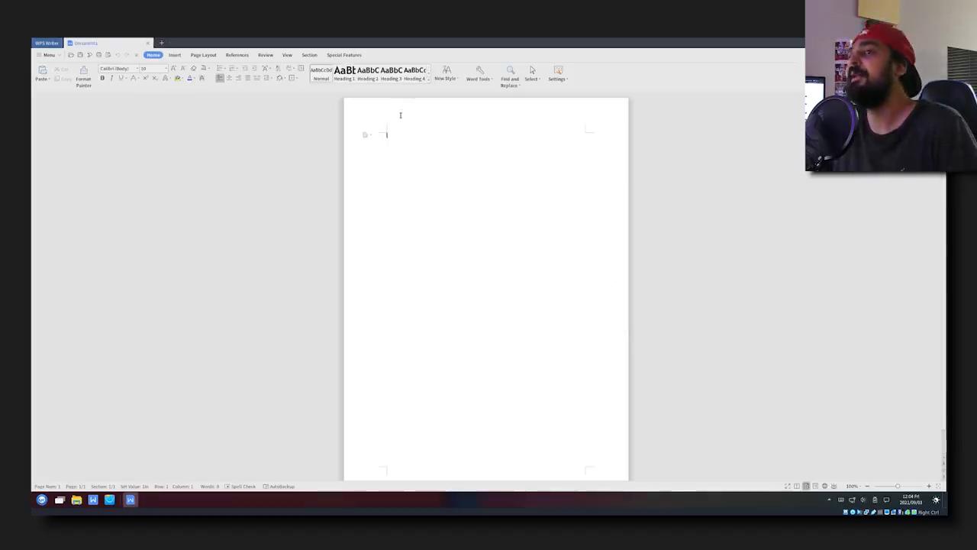
click(48, 55)
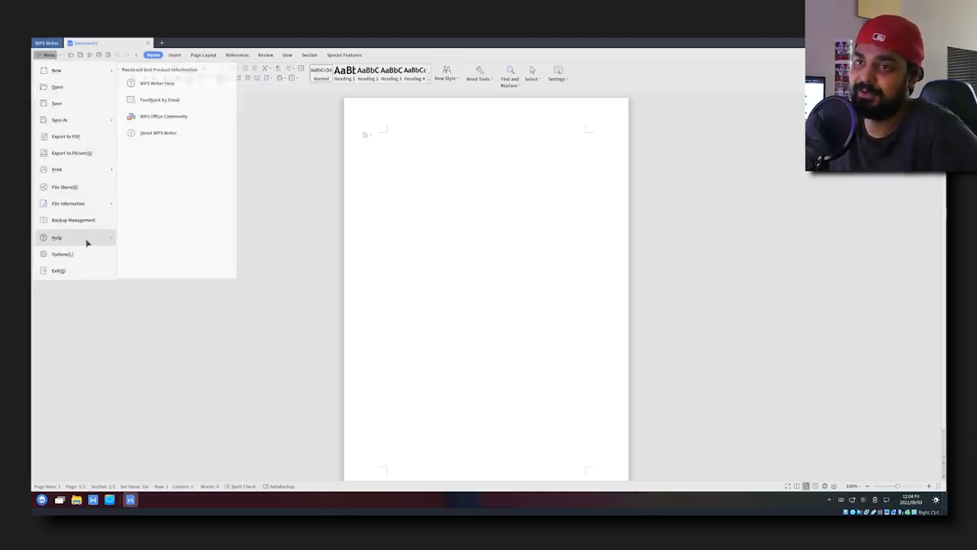
Show the About WPS Writer dialog identifying the WPS Office 2019 release.
click(158, 132)
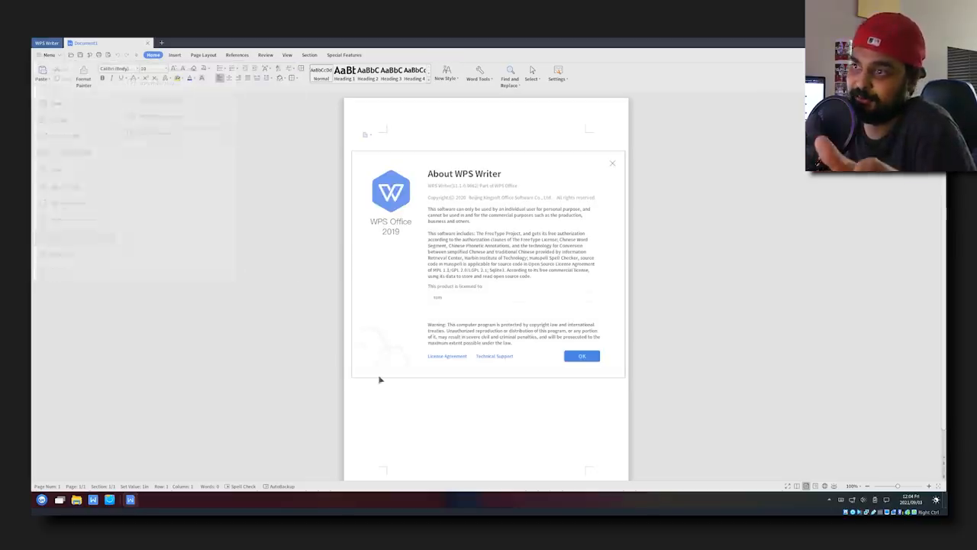
mouse_move(532, 253)
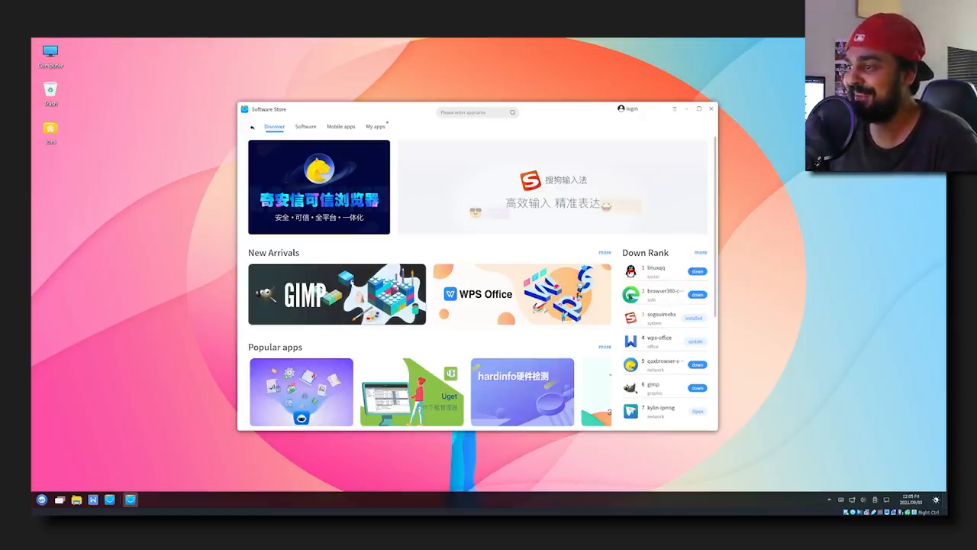
Attempt the failing browser360-cn-stable download, then check My apps and the Updates tab.
click(665, 294)
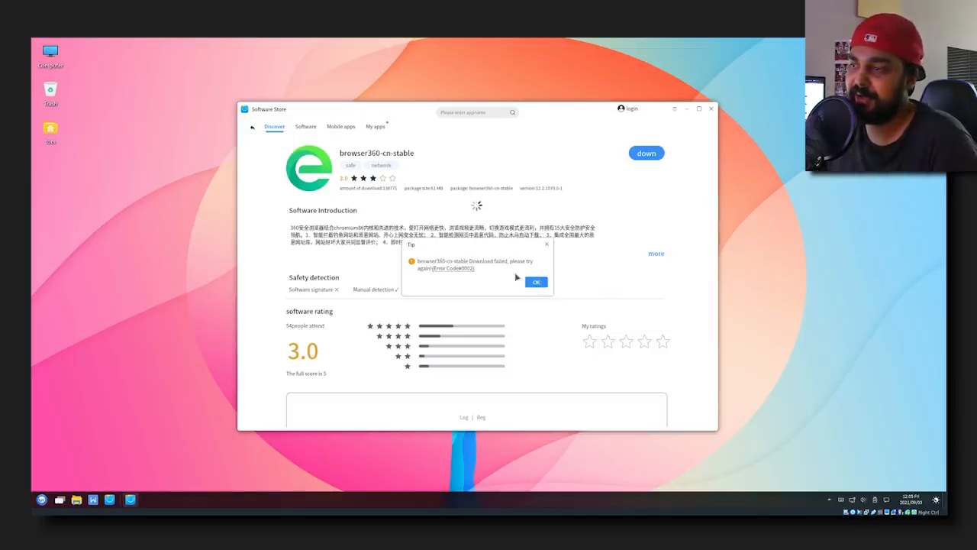
click(536, 282)
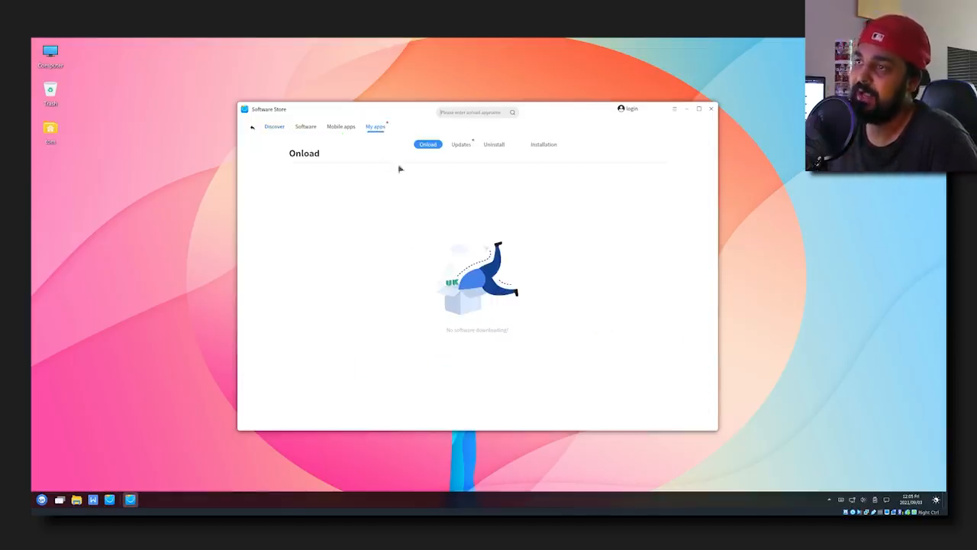
click(461, 145)
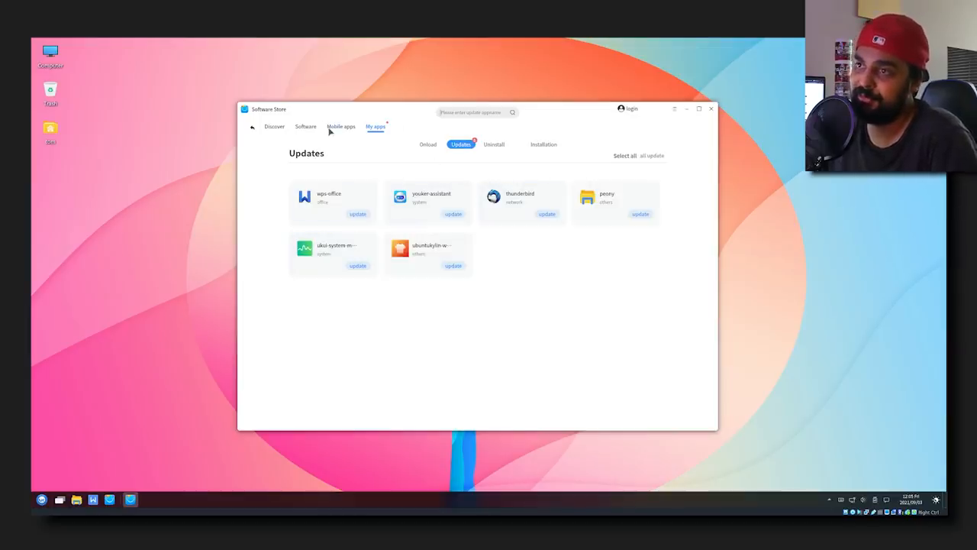
click(42, 499)
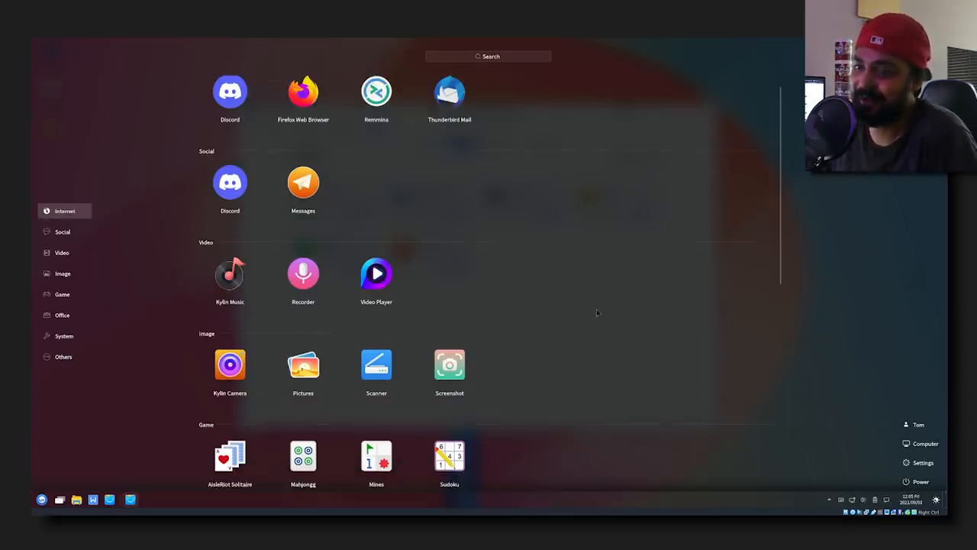
Play Mahjongg and a Mines round, closing Software Store, the games and the launcher.
click(63, 231)
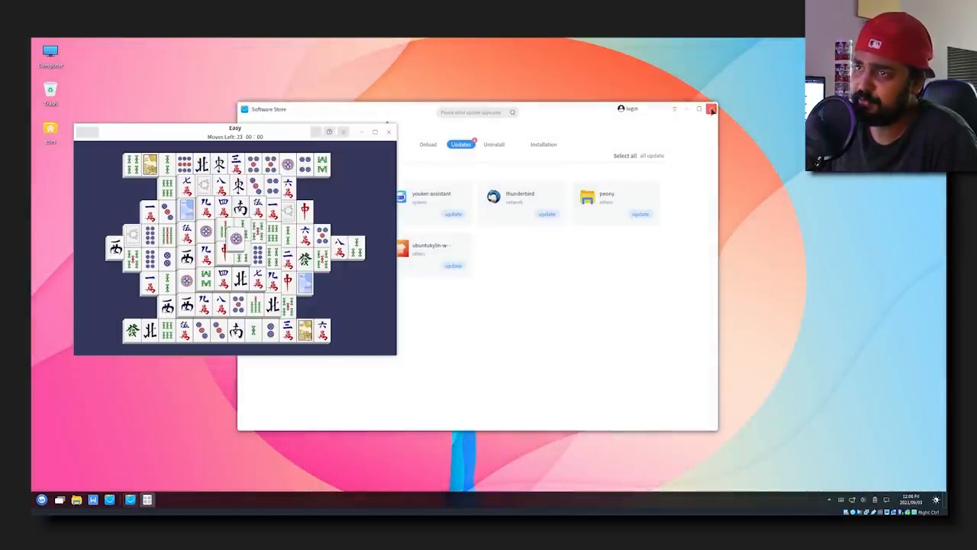
click(711, 109)
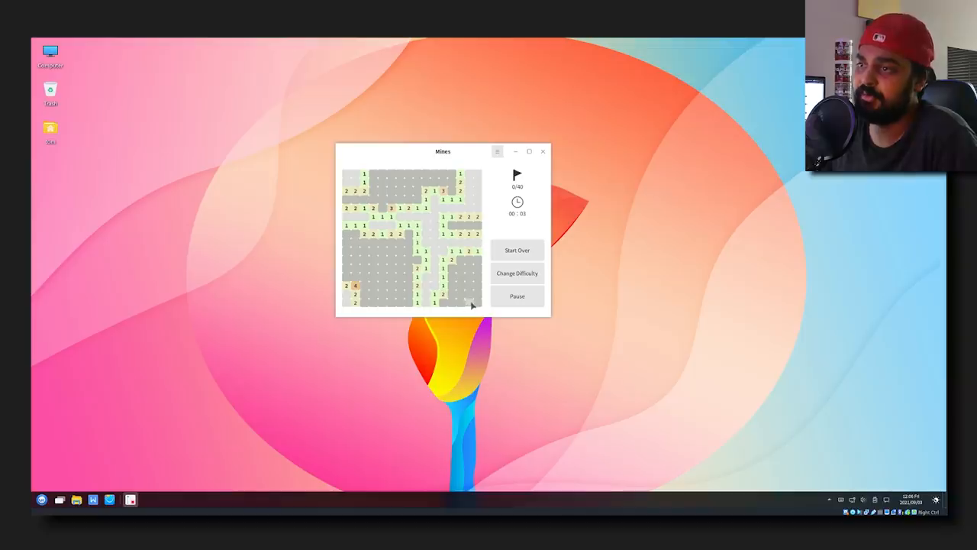
click(477, 303)
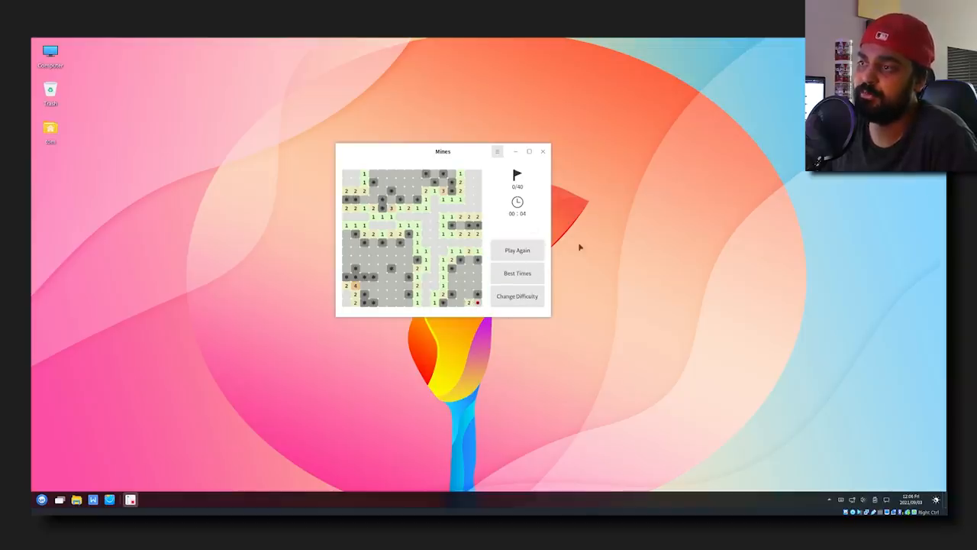
click(42, 500)
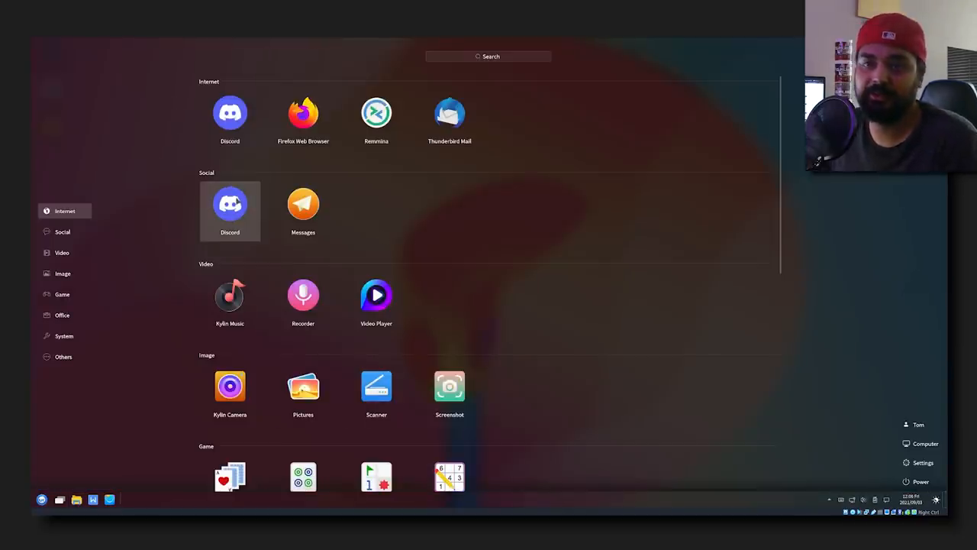
click(41, 499)
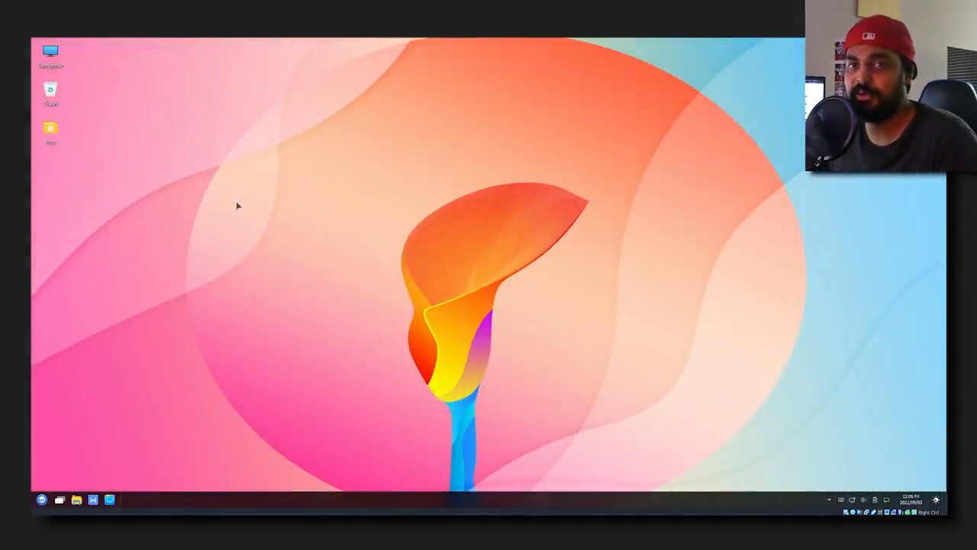
Launch Discord from the taskbar to show its welcome-back login beside Messages.
click(41, 499)
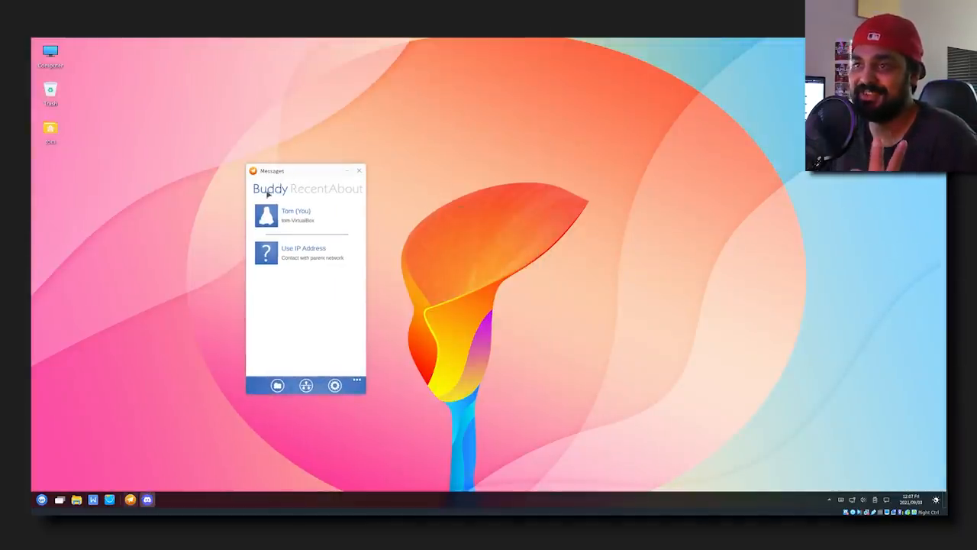
click(147, 499)
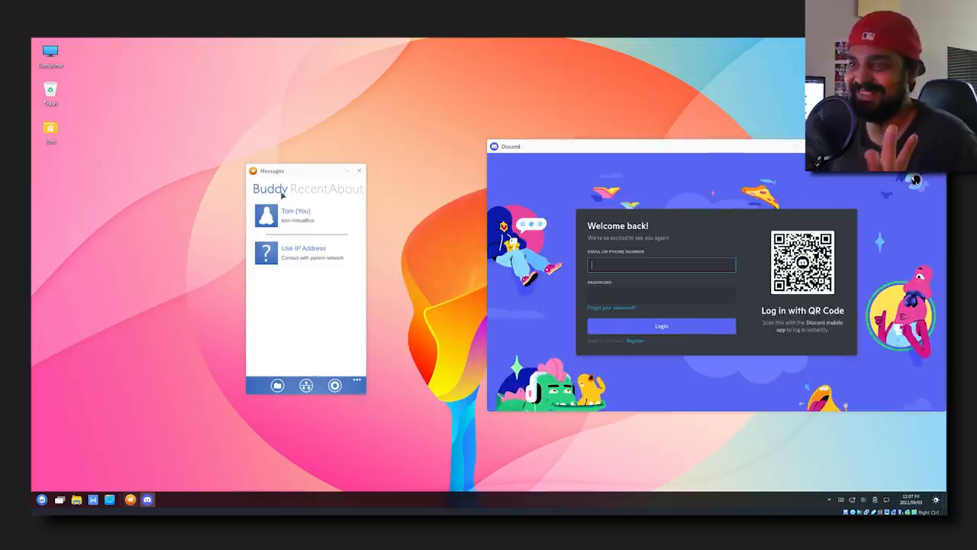
mouse_move(294, 281)
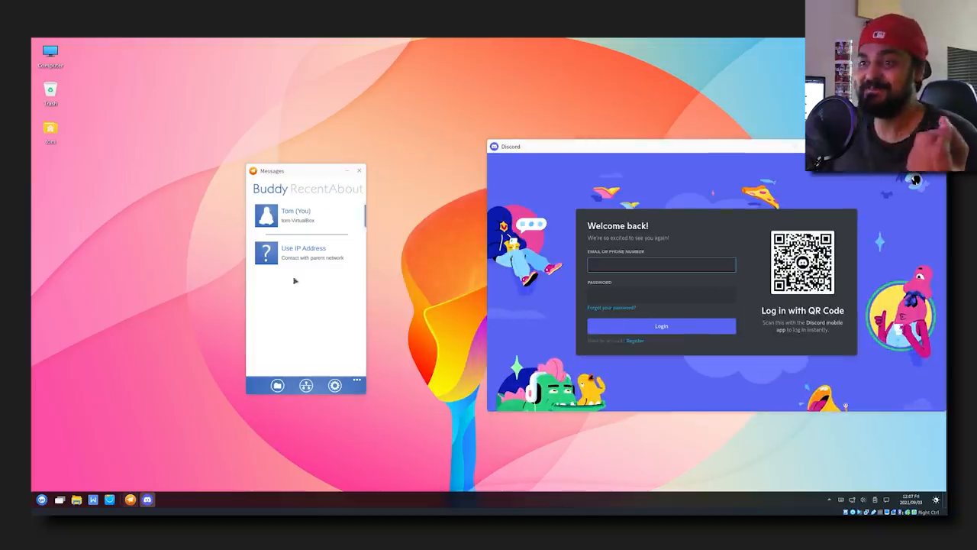
click(303, 252)
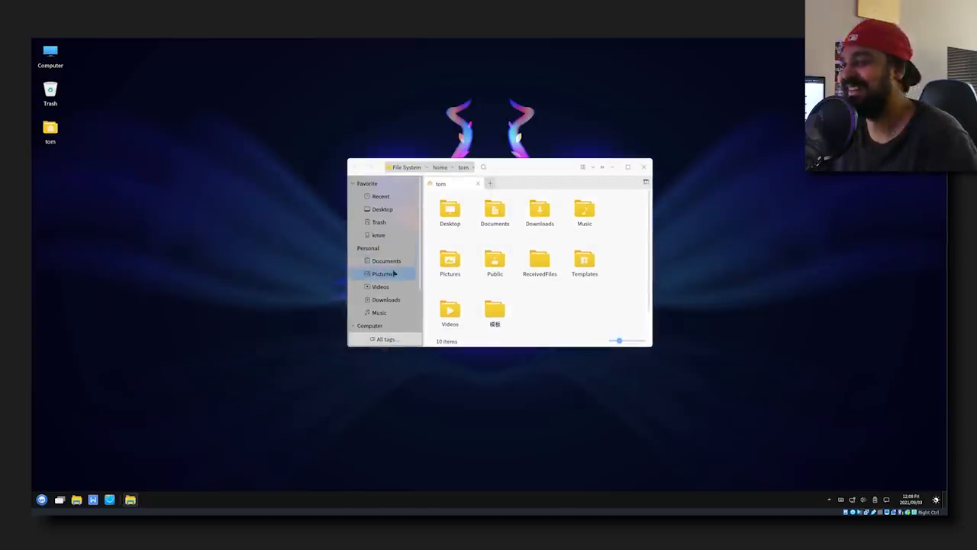
Browse the kmre folder into its Video subfolder and back to kmre.
click(378, 235)
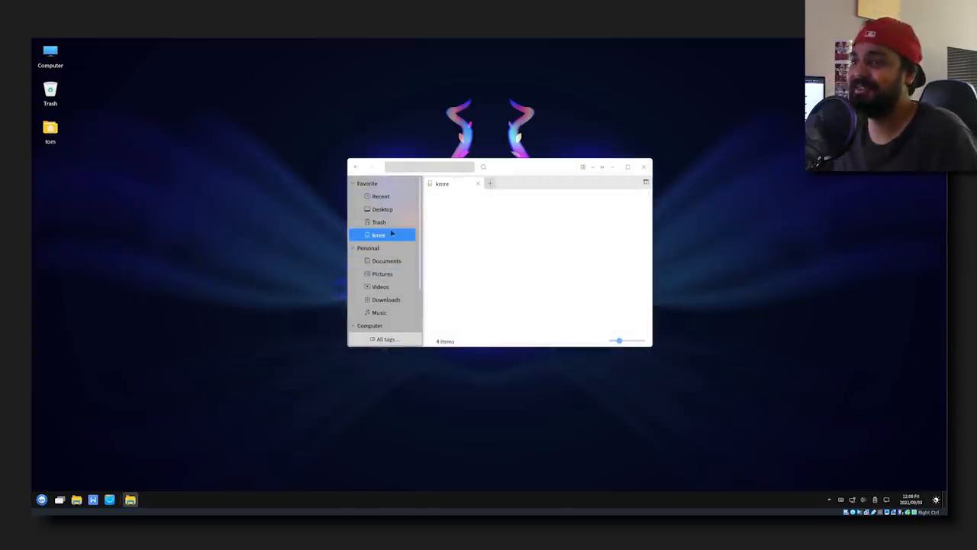
click(378, 234)
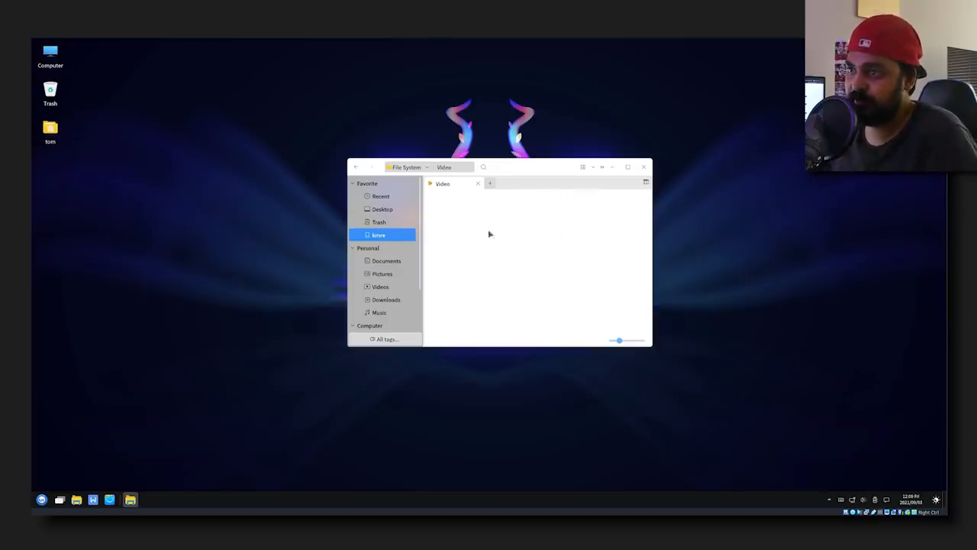
click(355, 166)
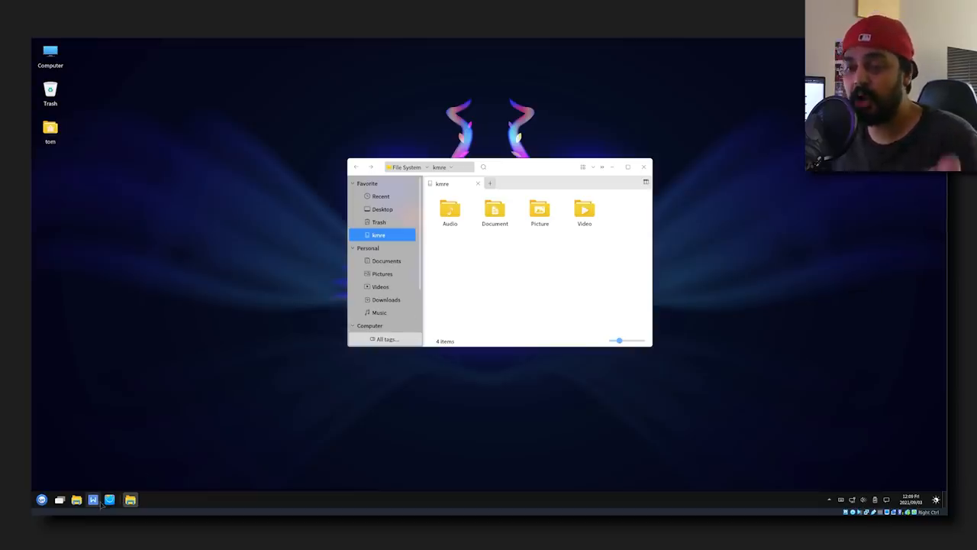
mouse_move(127, 464)
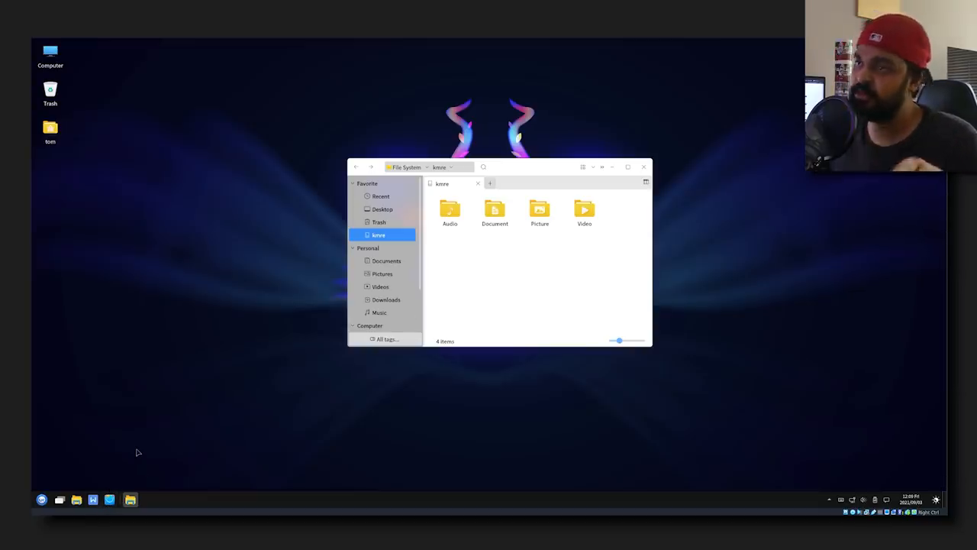
click(147, 500)
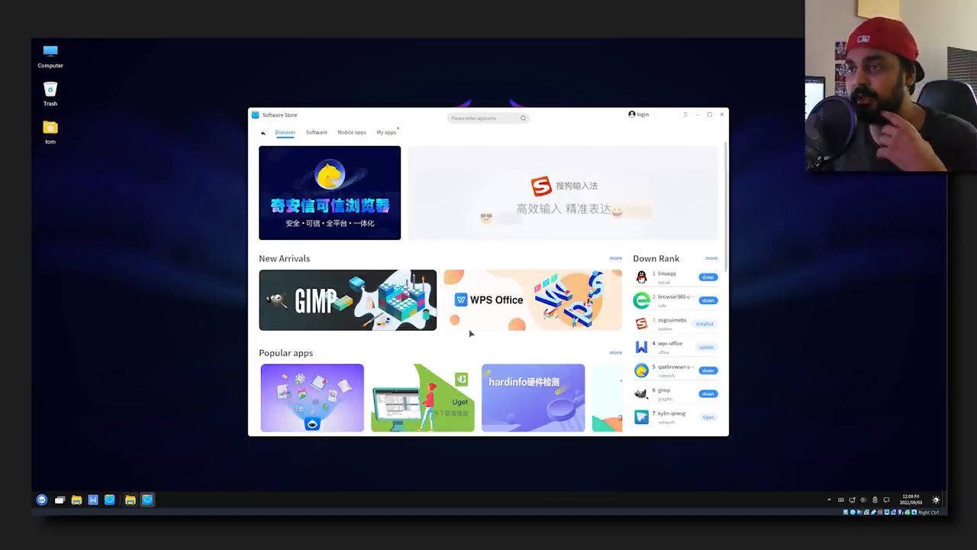
Scroll the Discover page and switch to the locked Mobile apps section.
scroll(down, 3)
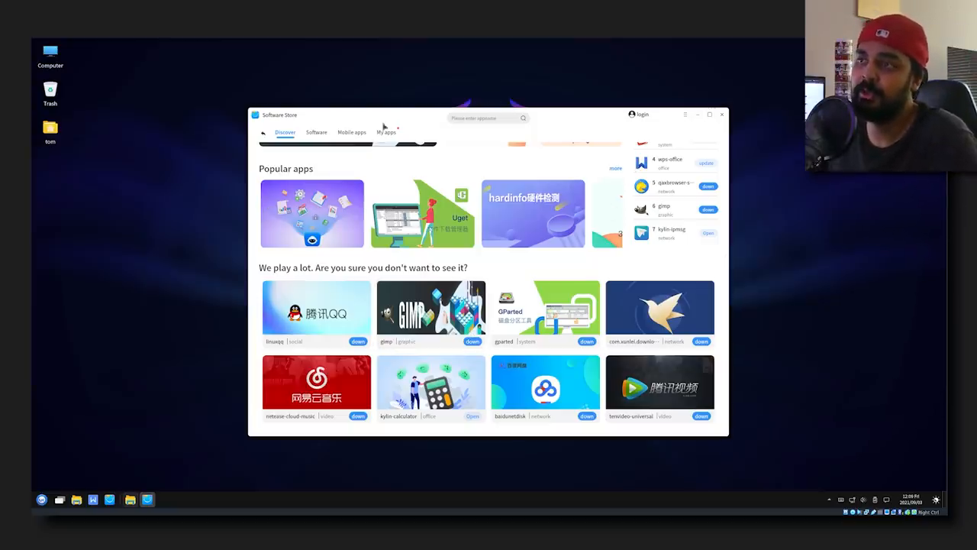
click(351, 132)
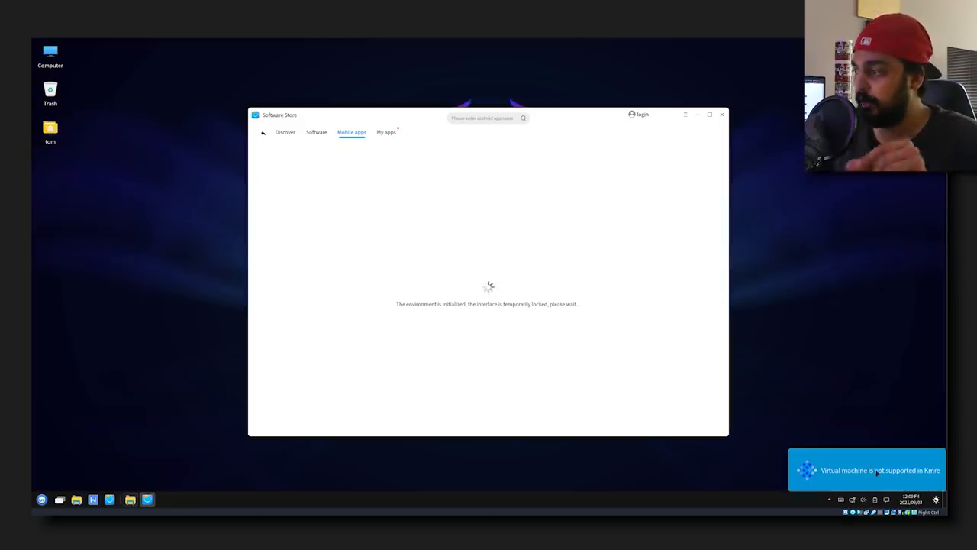
mouse_move(340, 183)
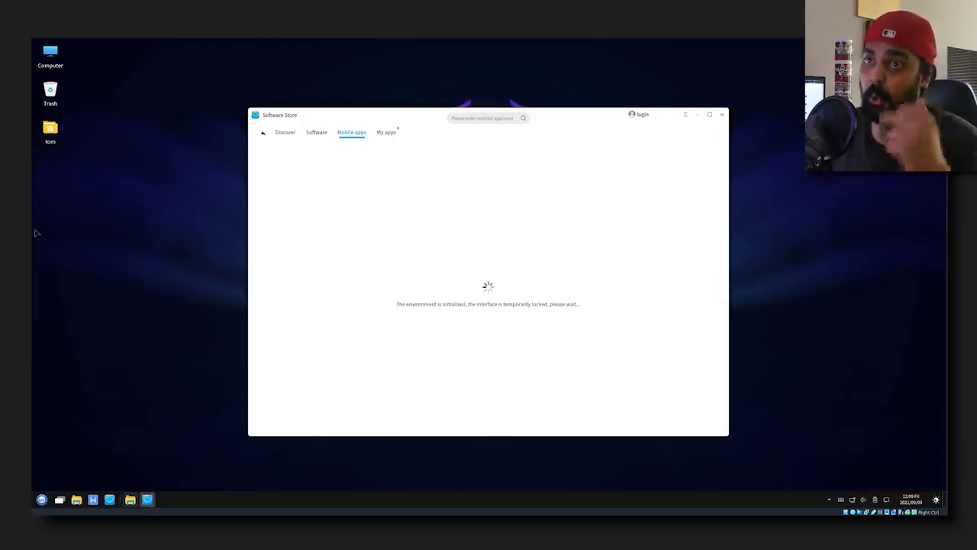
mouse_move(572, 464)
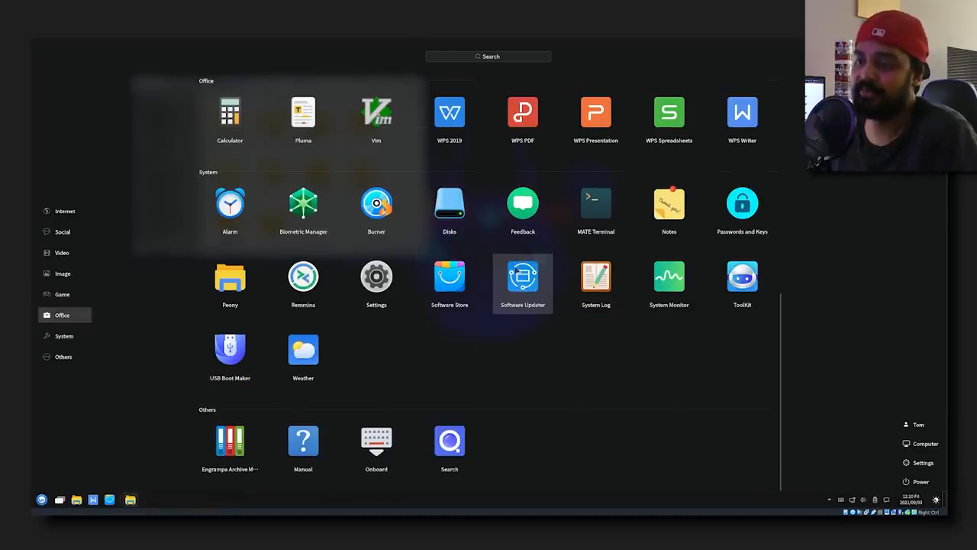
mouse_move(303, 206)
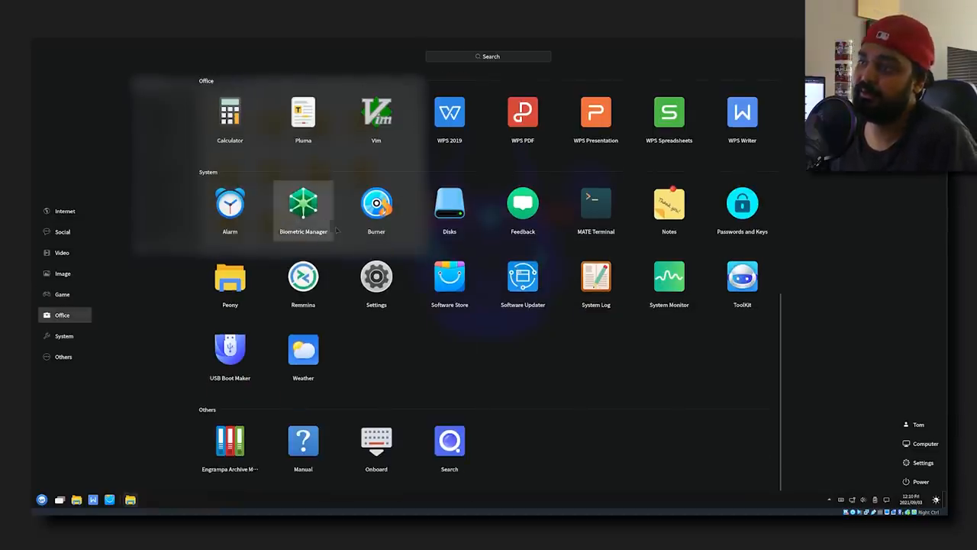
mouse_move(311, 391)
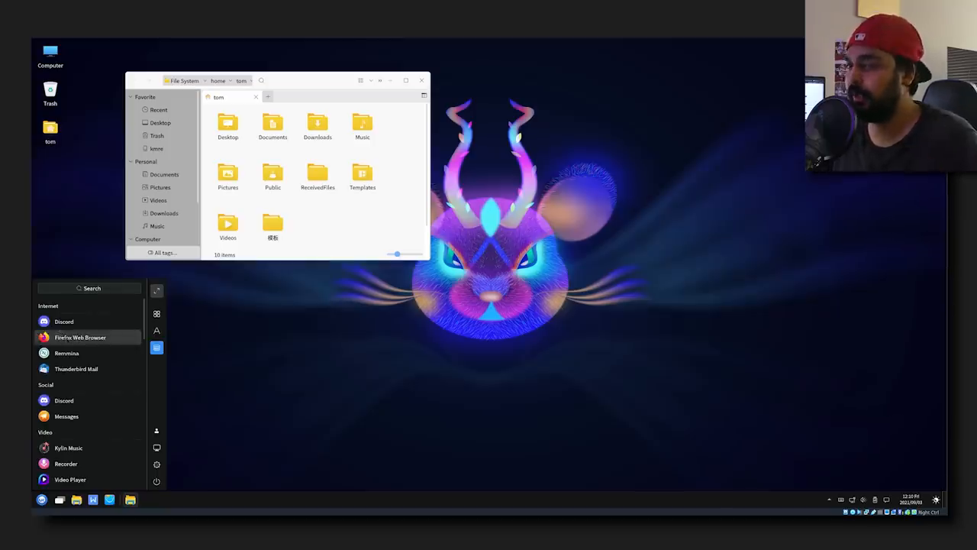
Scroll the start menu down to the Internet apps, including Firefox Web Browser.
scroll(down, 3)
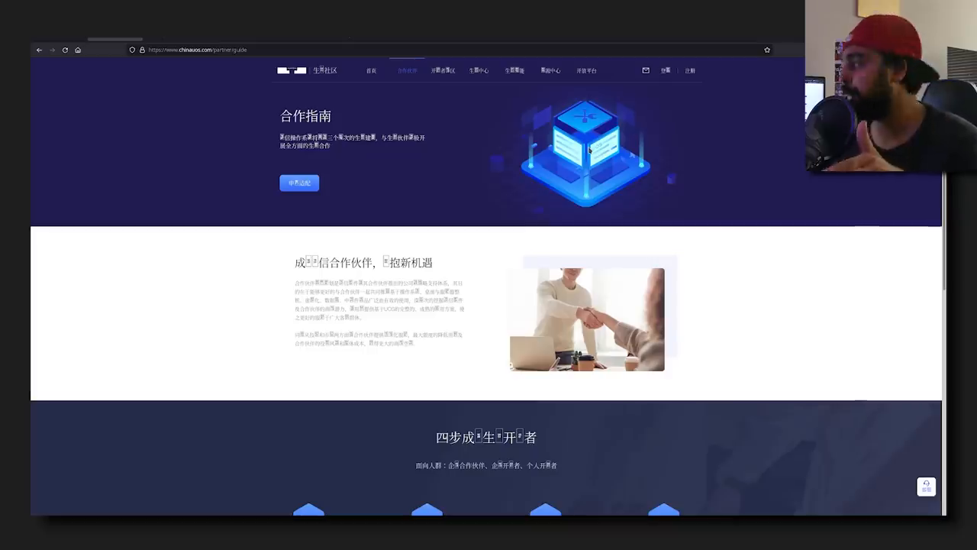
mouse_move(496, 267)
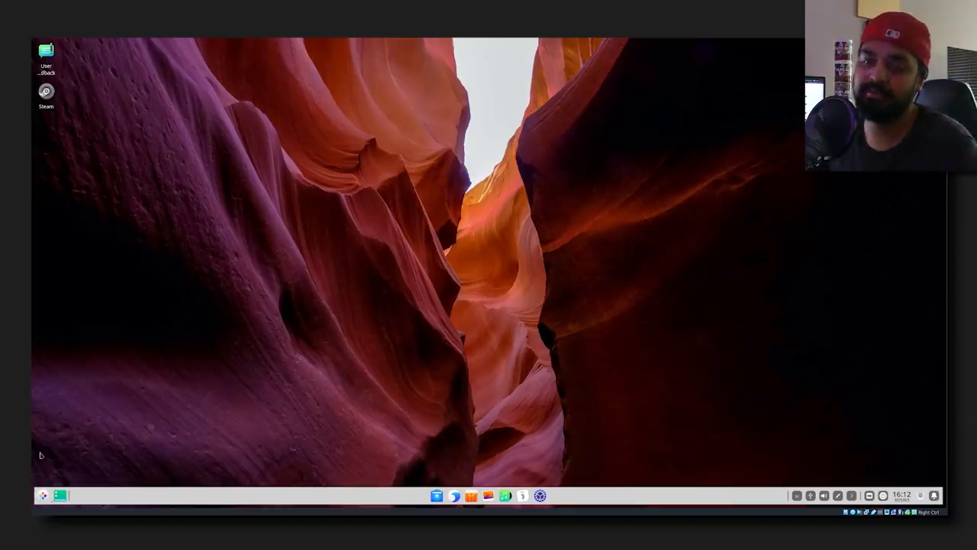
click(43, 496)
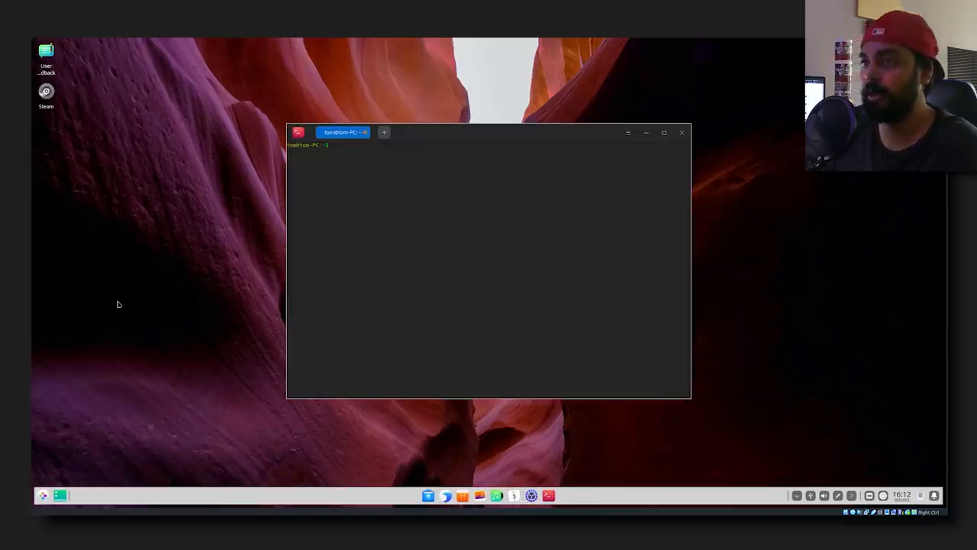
text(unu)
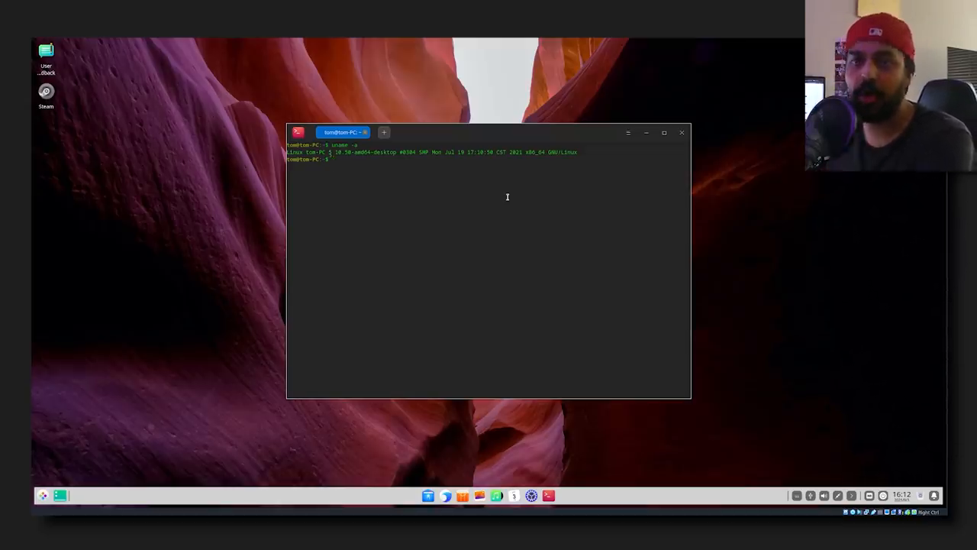
text(neofetch)
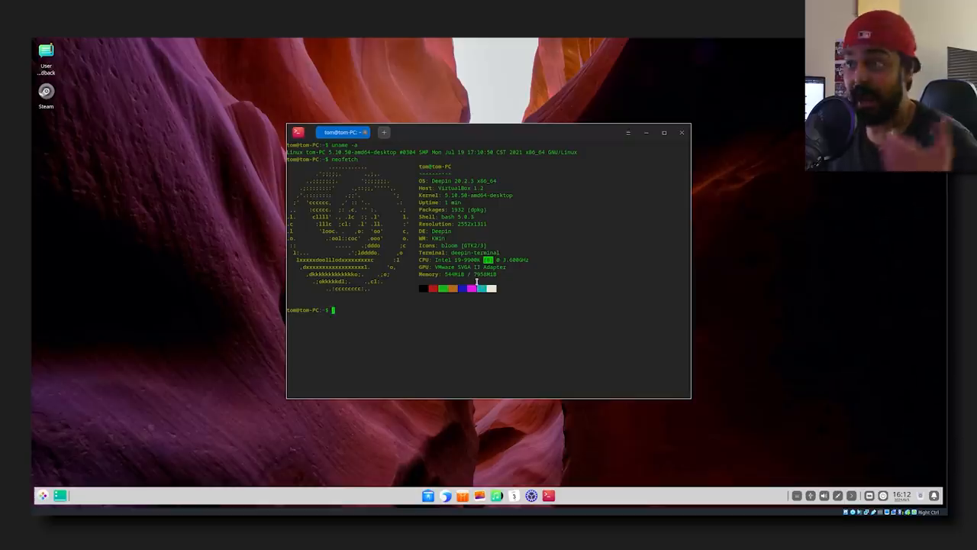
click(681, 132)
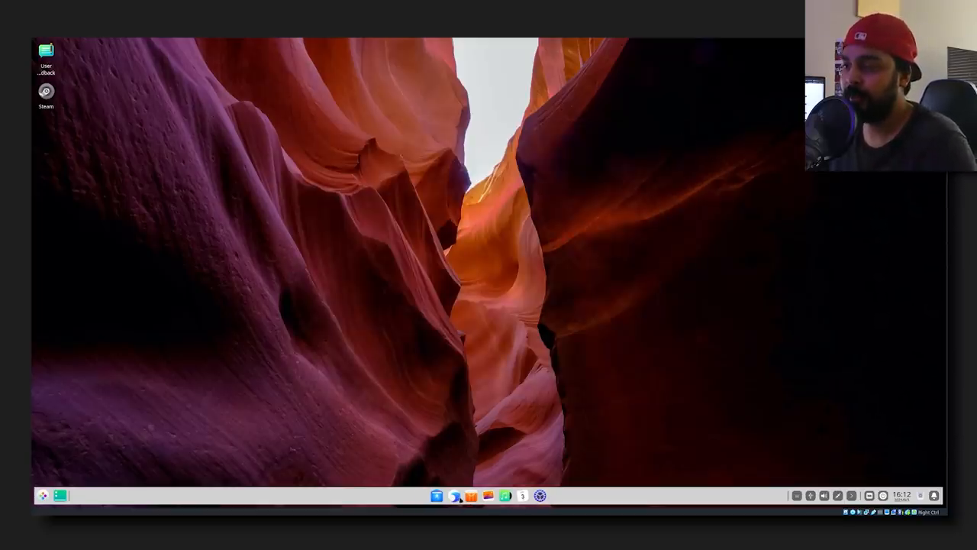
click(454, 496)
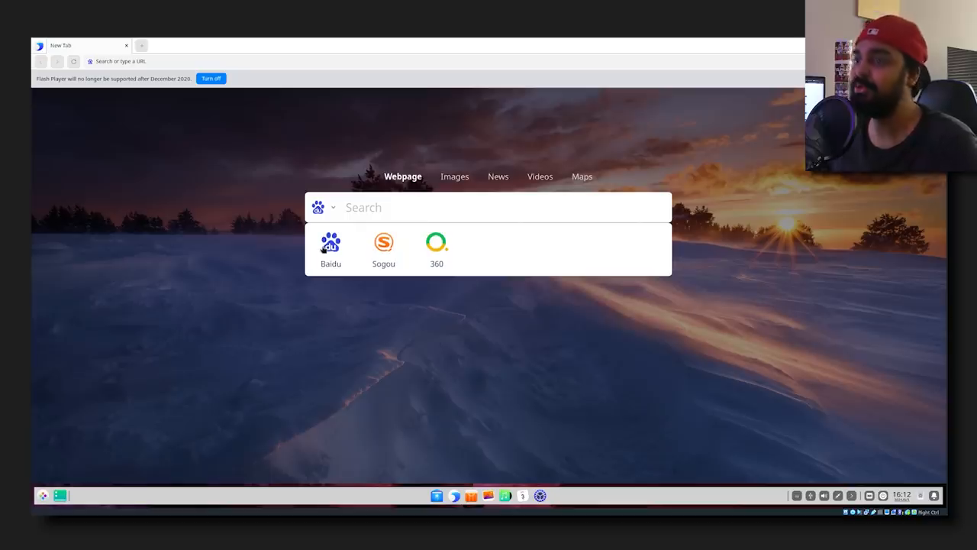
mouse_move(454, 260)
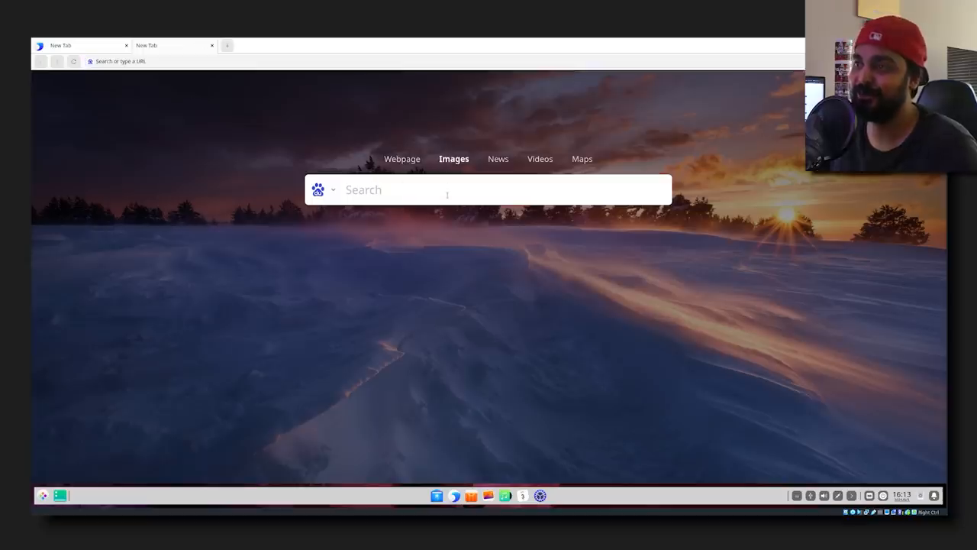
Enter 'tianame' in the Baidu Images search box to find Tiananmen Square photos.
text(tianame)
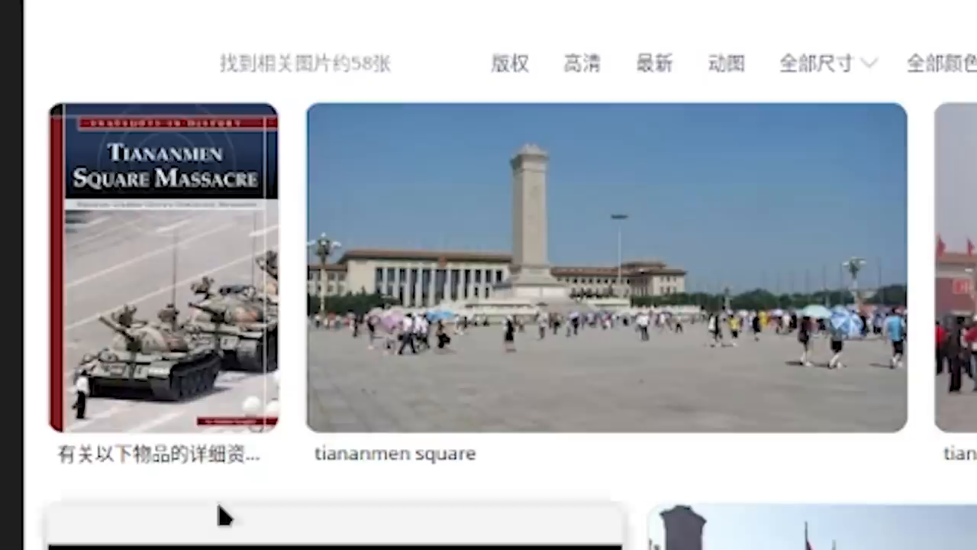
mouse_move(199, 374)
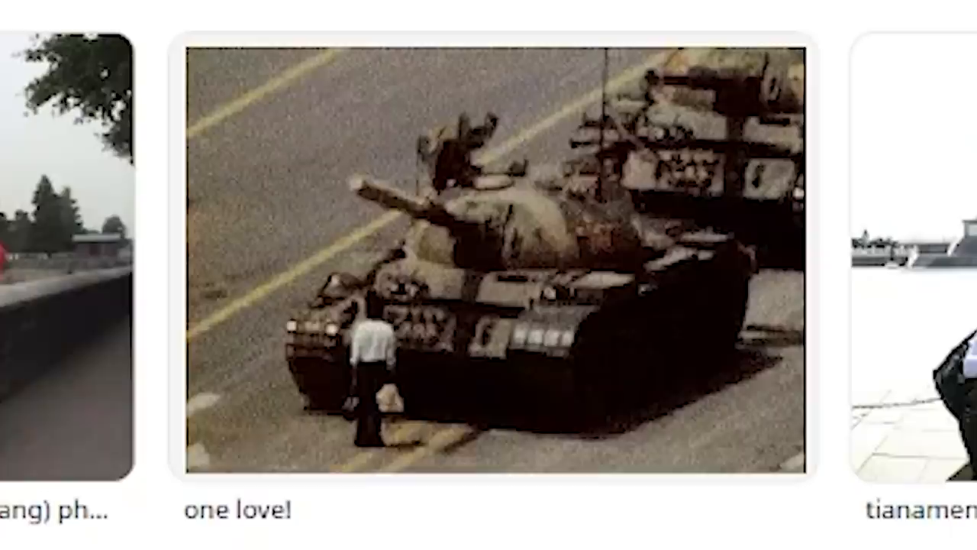
mouse_move(626, 351)
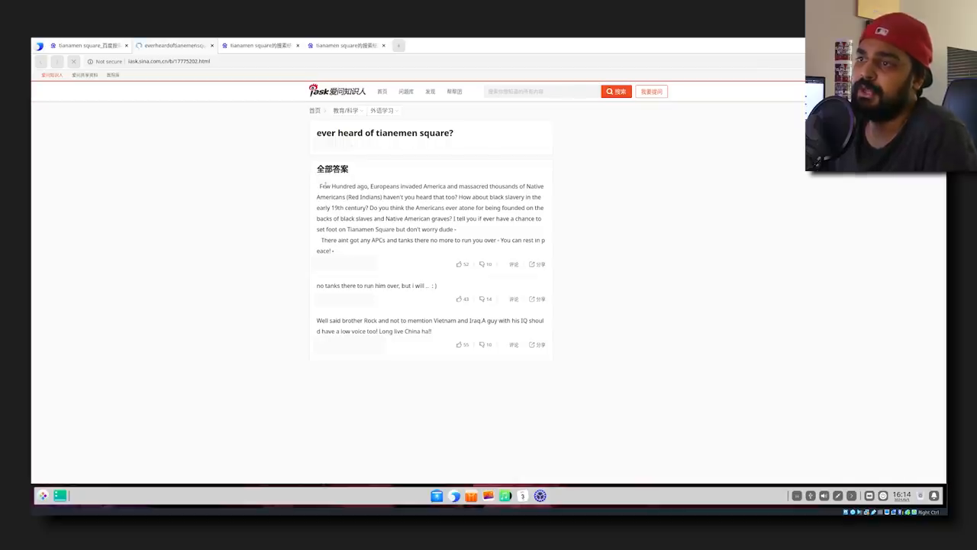
scroll(down, 3)
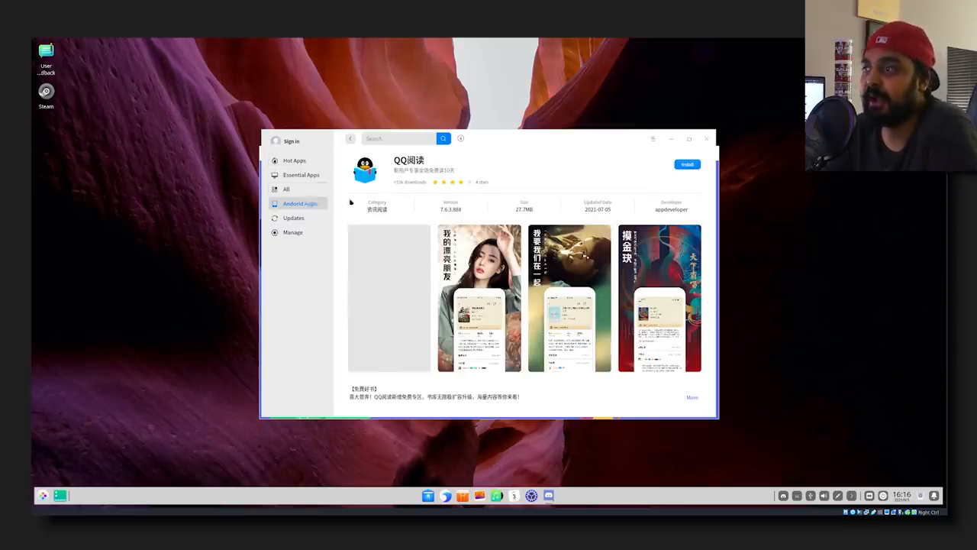
Leave the QQ阅读 details page and open the Android Apps catalogue.
click(687, 164)
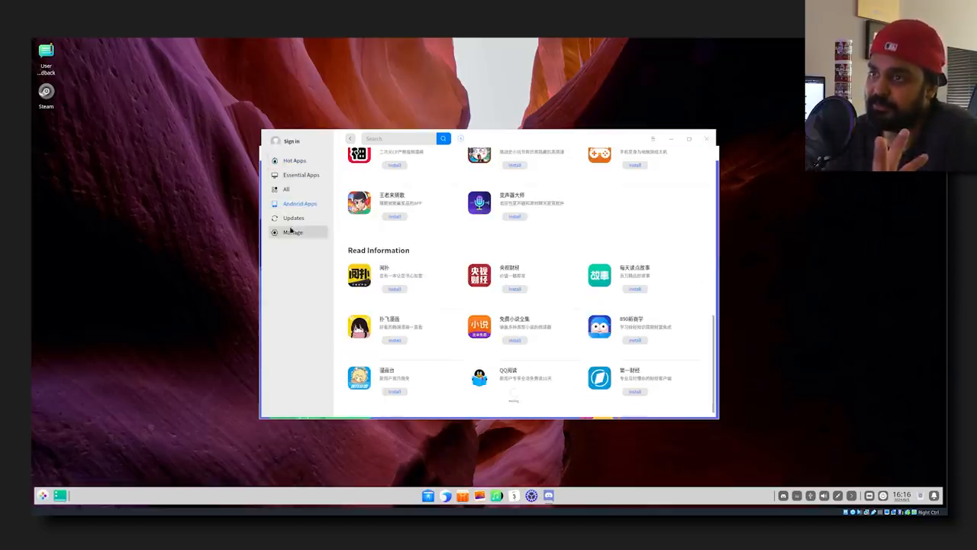
click(301, 175)
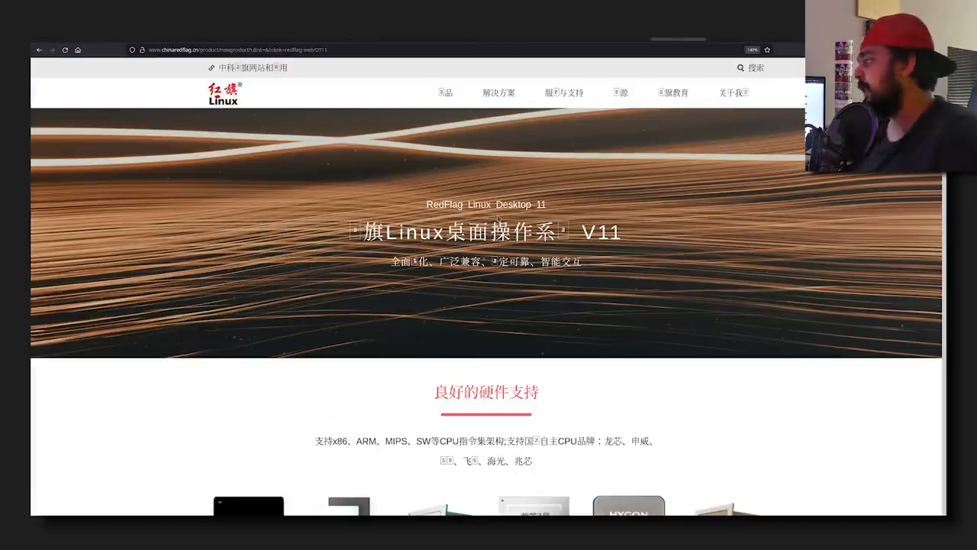
Scroll the Desktop 11 product page down to the 版本信息 section about Debian 10.6.
scroll(down, 3)
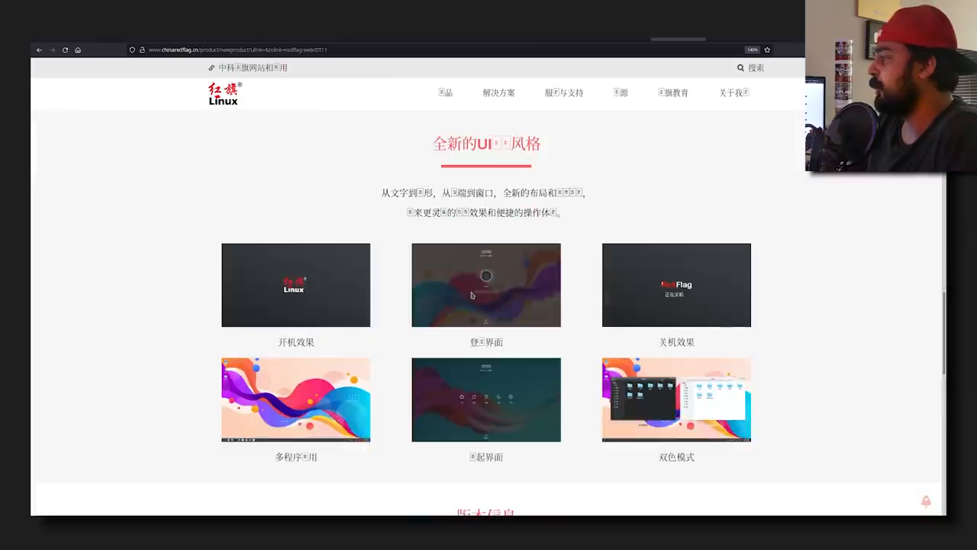
scroll(down, 3)
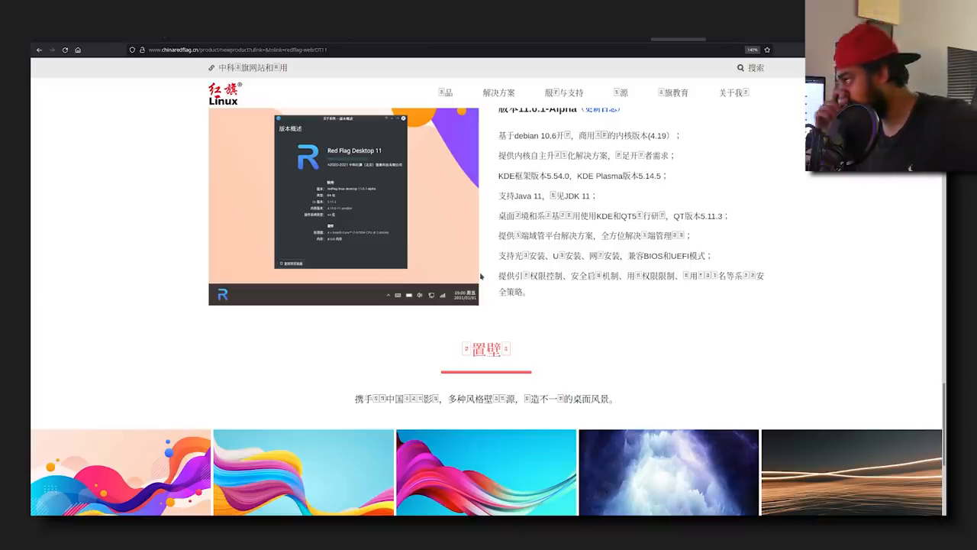
scroll(down, 3)
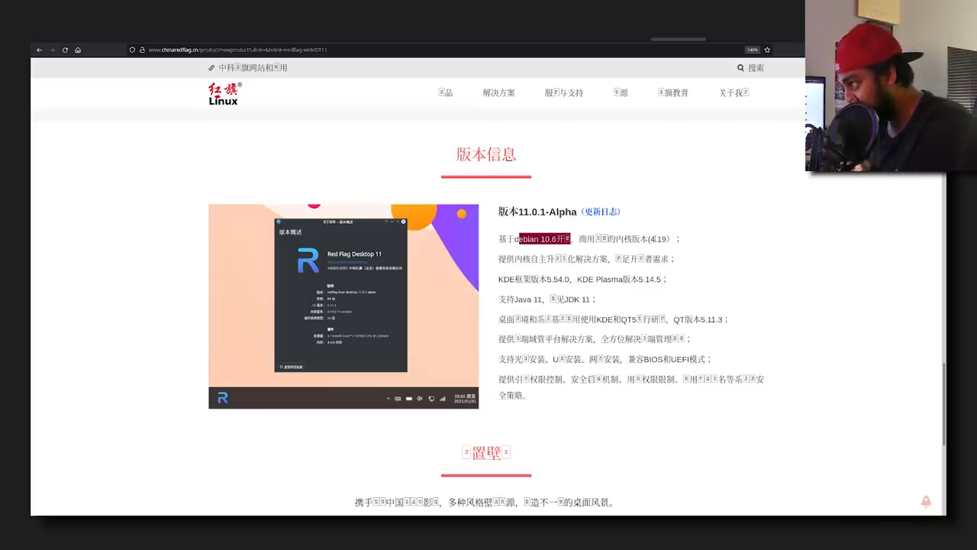
mouse_move(357, 309)
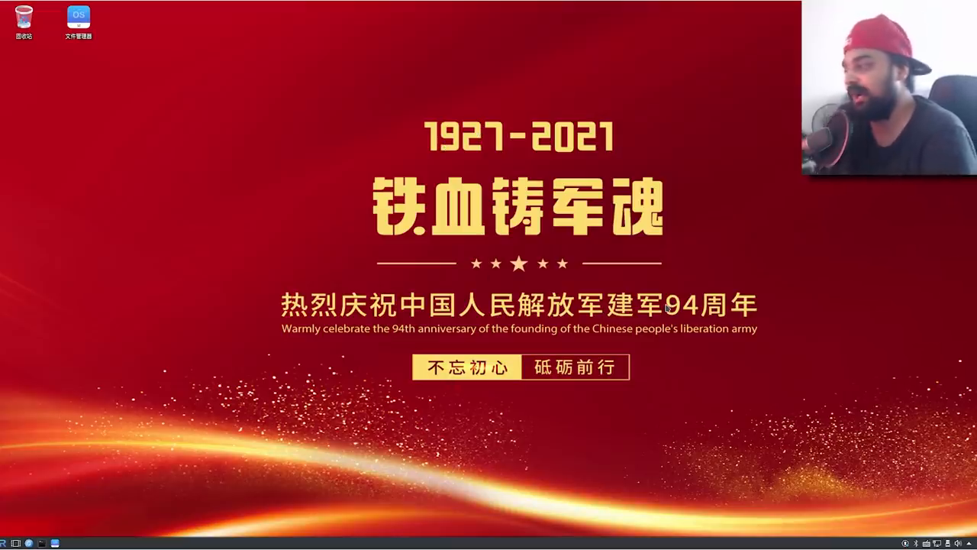
Bring up the desktop context menu to change the wallpaper.
right_click(671, 309)
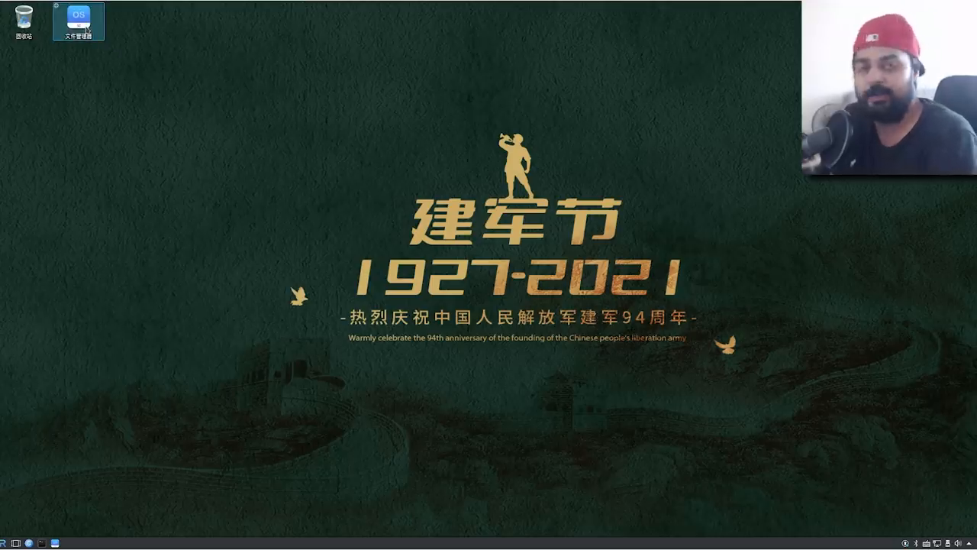
double_click(78, 17)
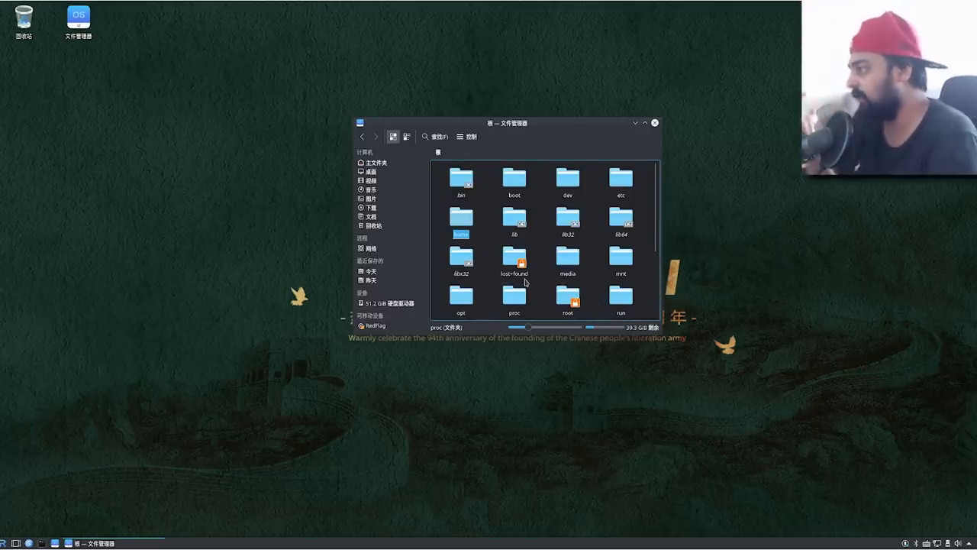
scroll(down, 3)
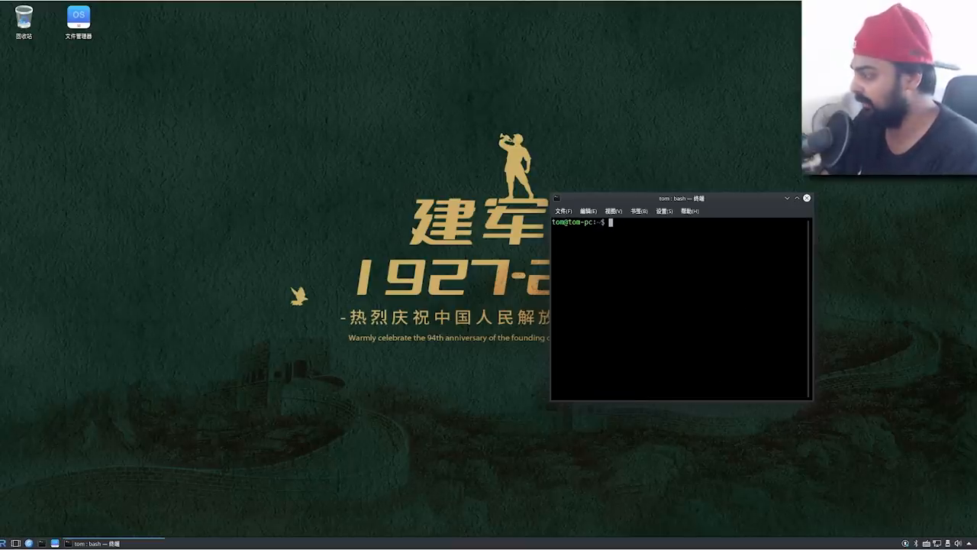
Run uname -a, then sudo apt update to refresh package lists.
text(uname -a)
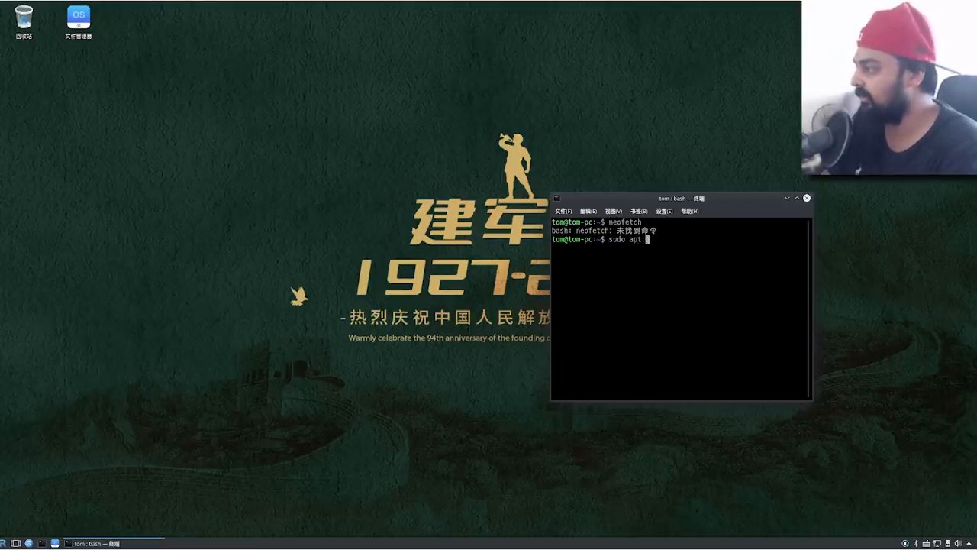
text(update)
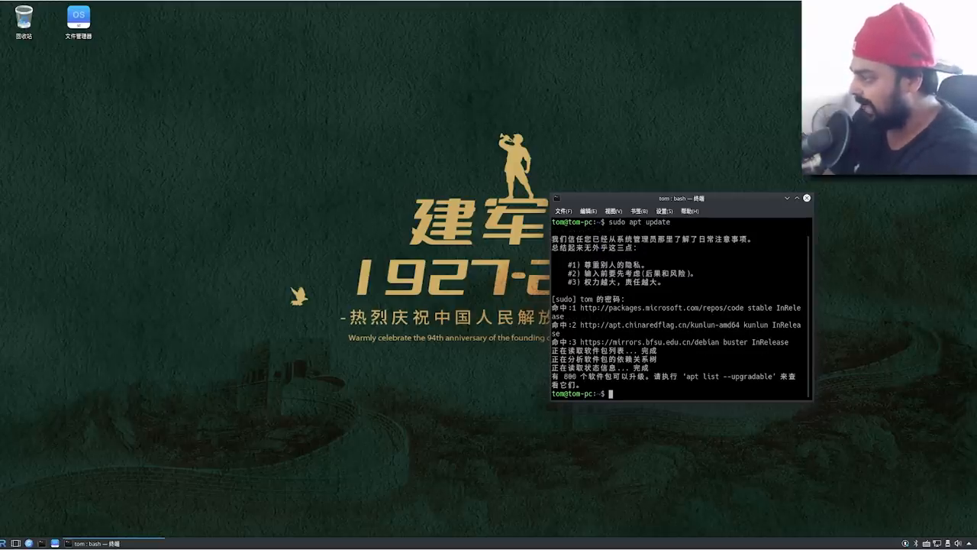
text(sudo a)
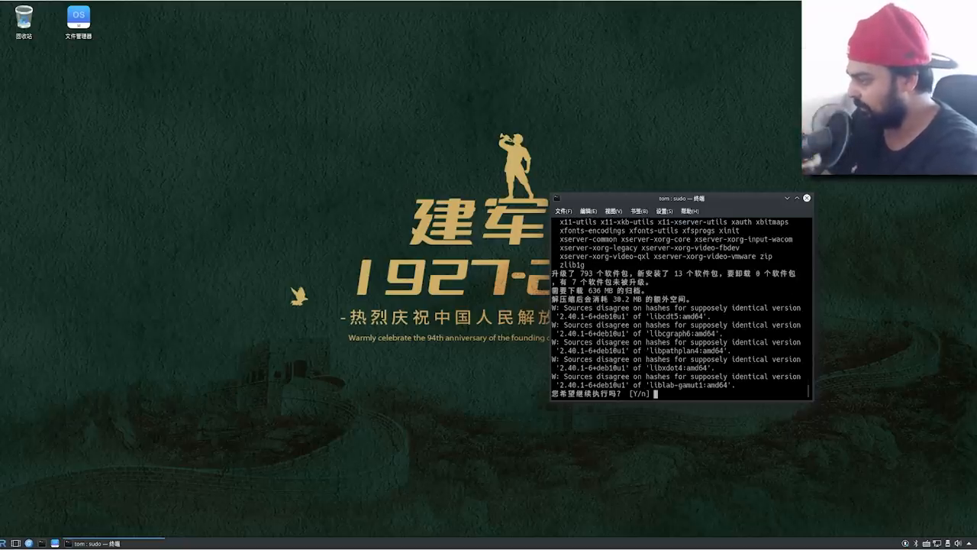
Confirm the neofetch install, run neofetch showing RedFlag Desktop 11.0, then close Konsole.
text(y)
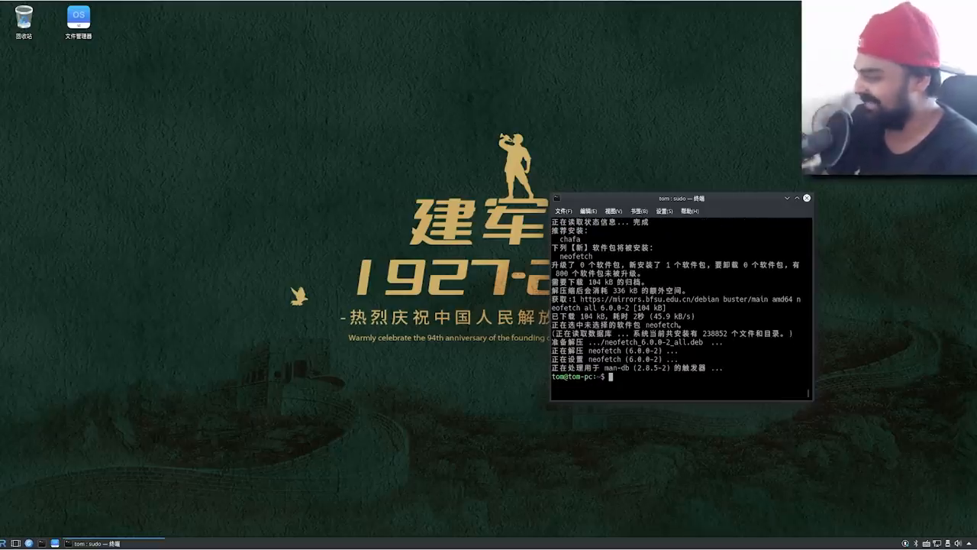
text(neo)
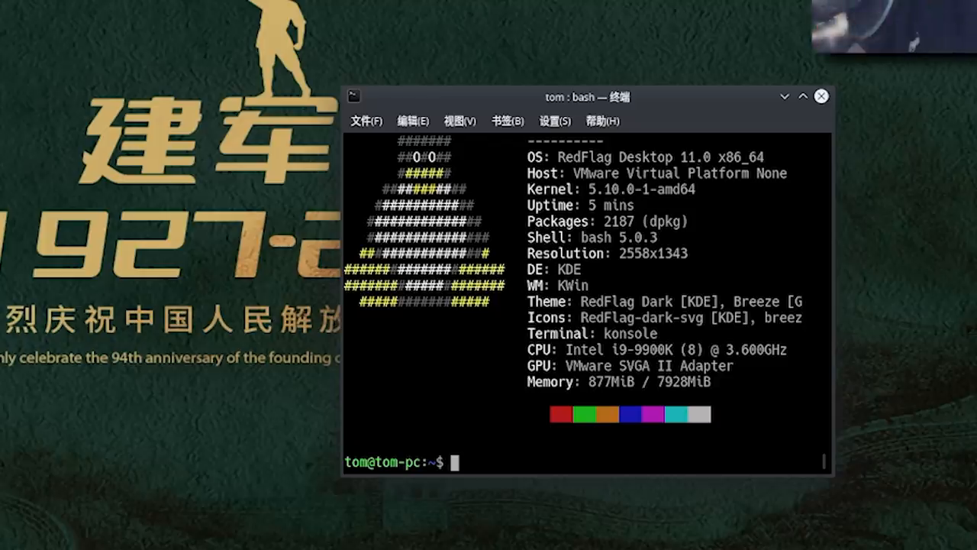
text(neofetch)
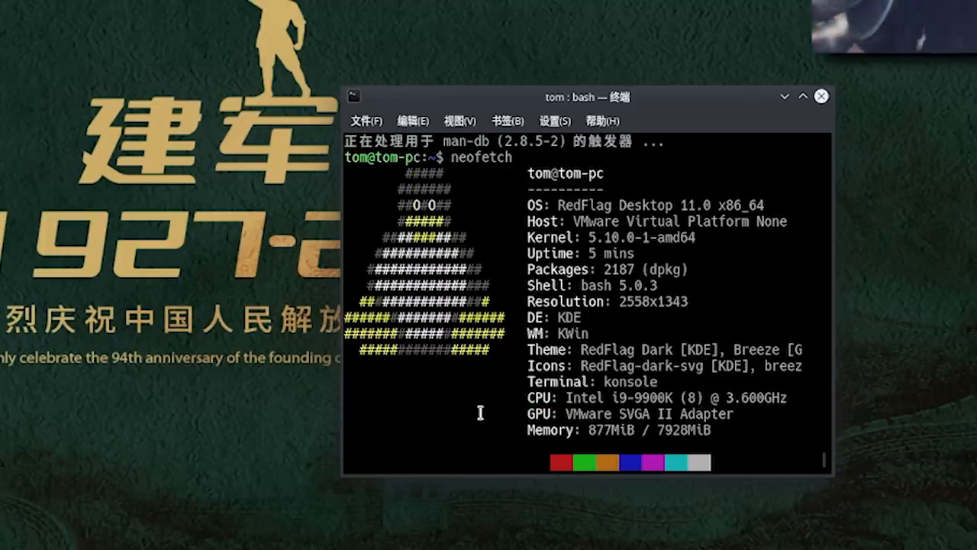
click(821, 95)
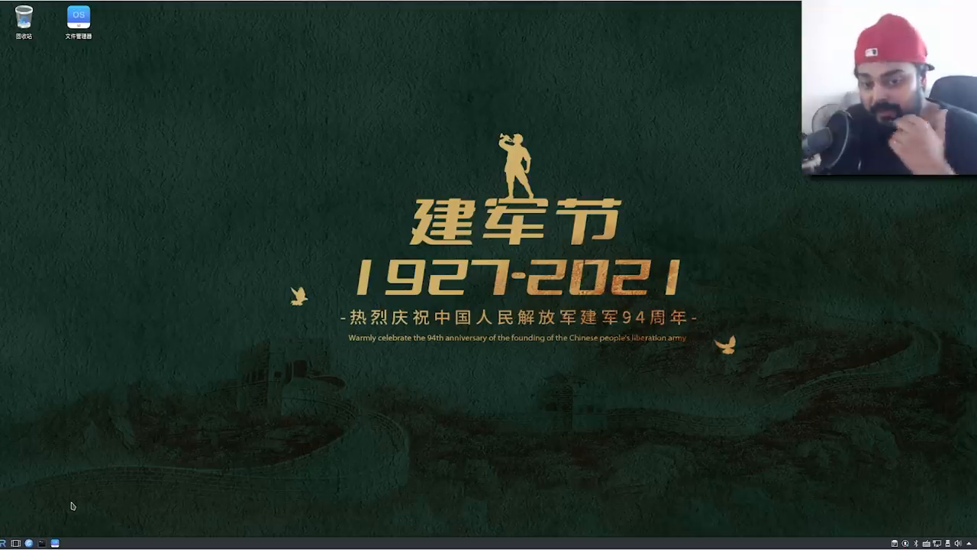
mouse_move(227, 512)
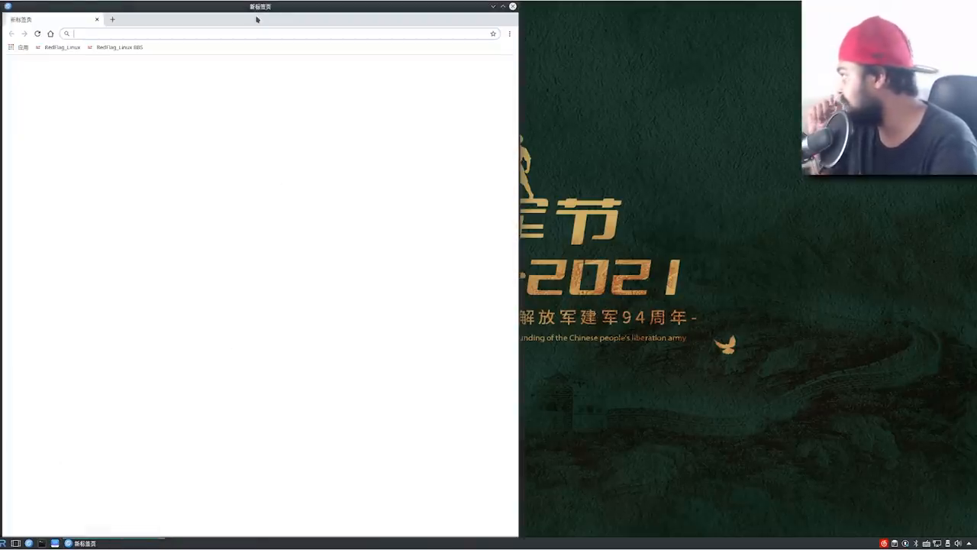
Move the browser window right and open the Red Flag Linux official website bookmark.
drag(260, 6, 635, 6)
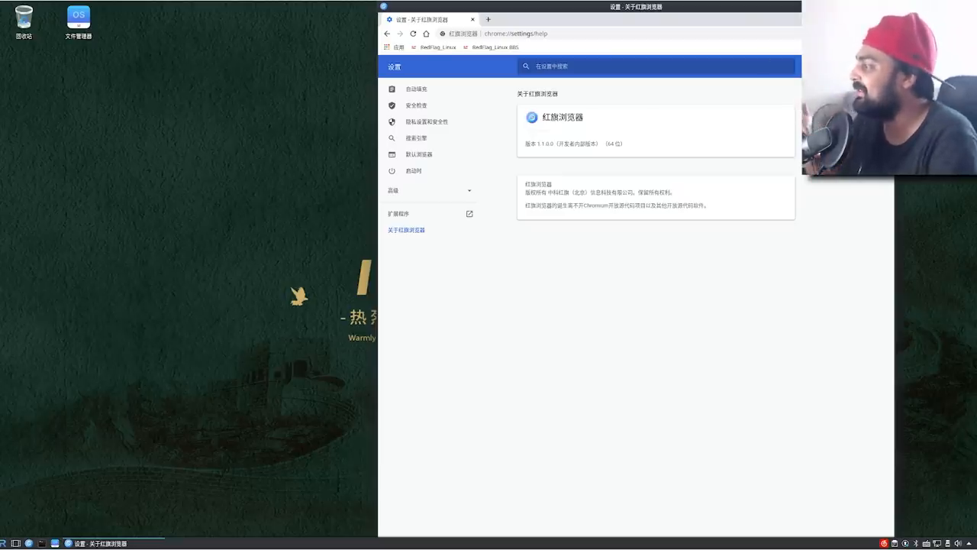
drag(580, 206, 709, 206)
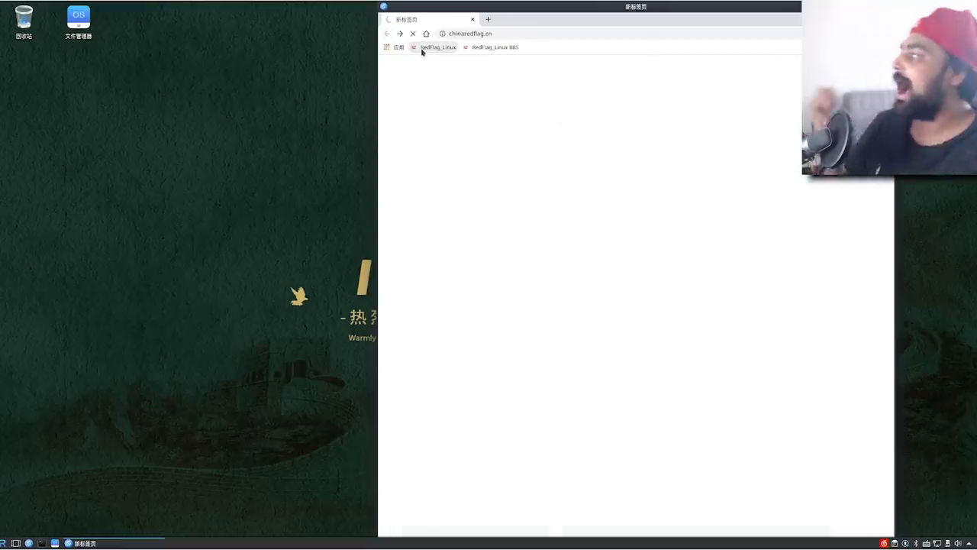
click(437, 46)
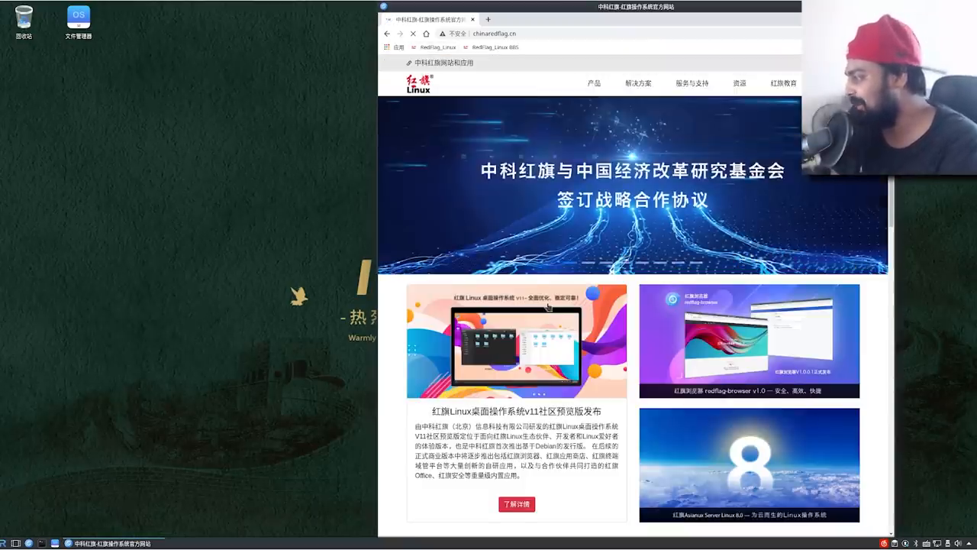
Scroll through the Red Flag site, then launch the installed Discord.
scroll(down, 3)
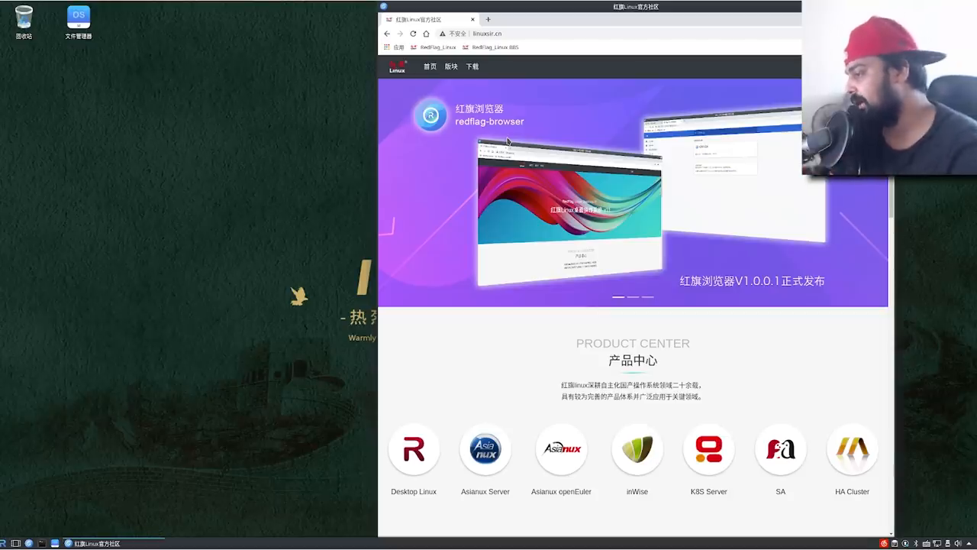
scroll(down, 3)
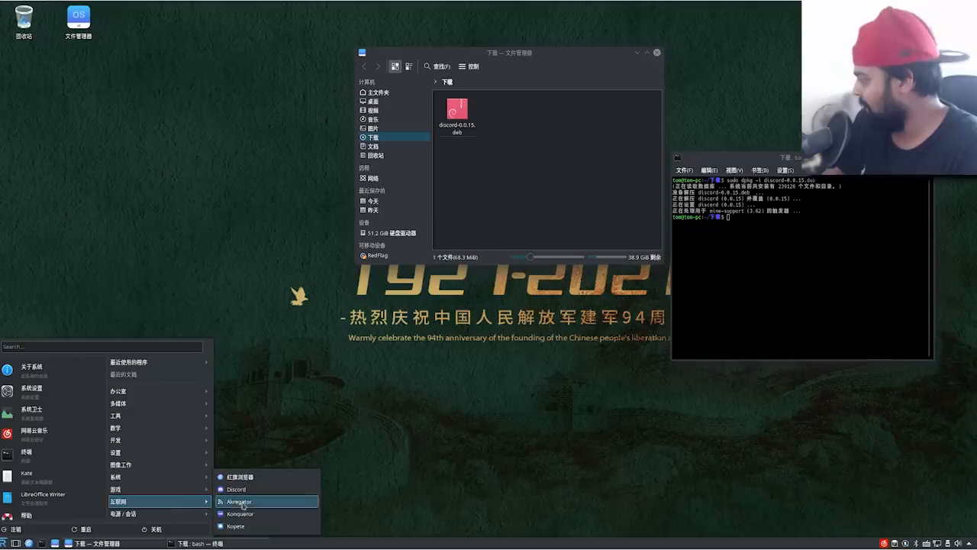
click(235, 489)
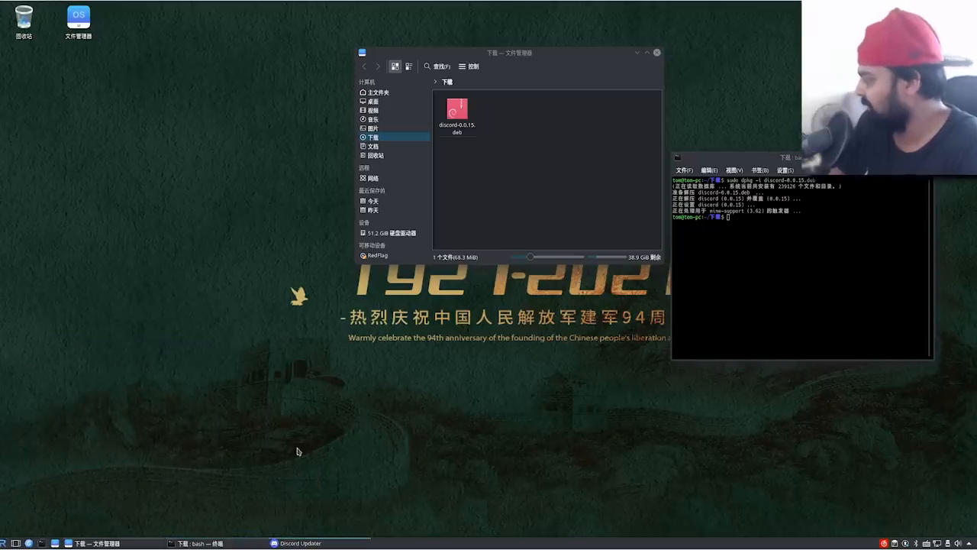